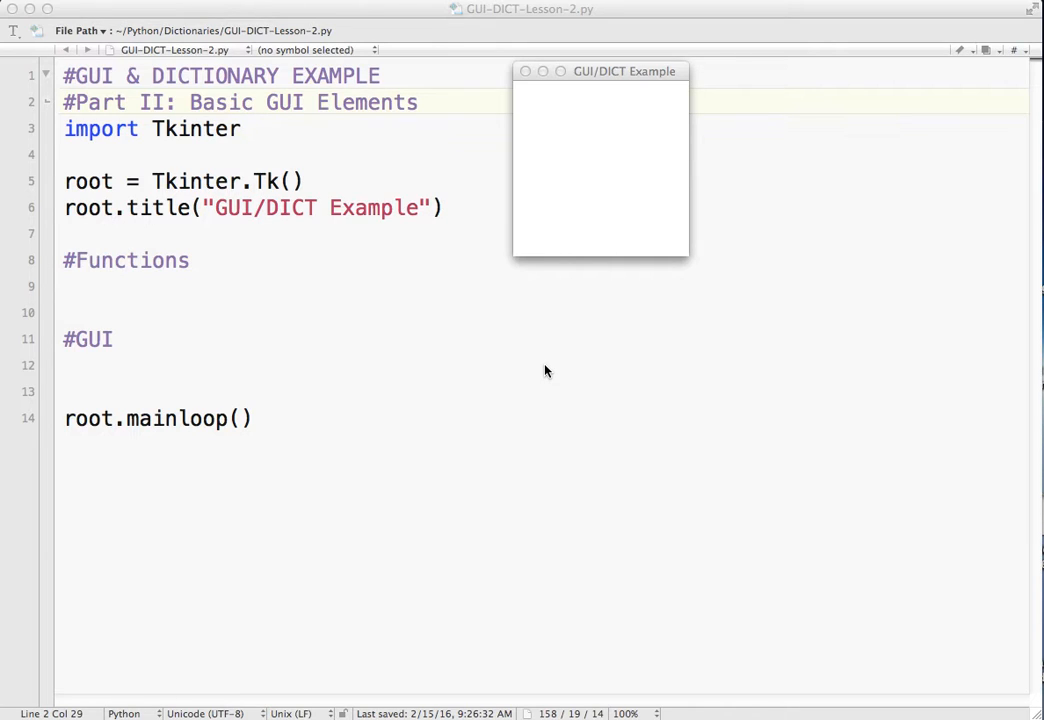
# Drag the empty GUI/DICT Example window lower, over the BBEdit code
pyautogui.moveTo(600, 70); pyautogui.dragTo(600, 157)
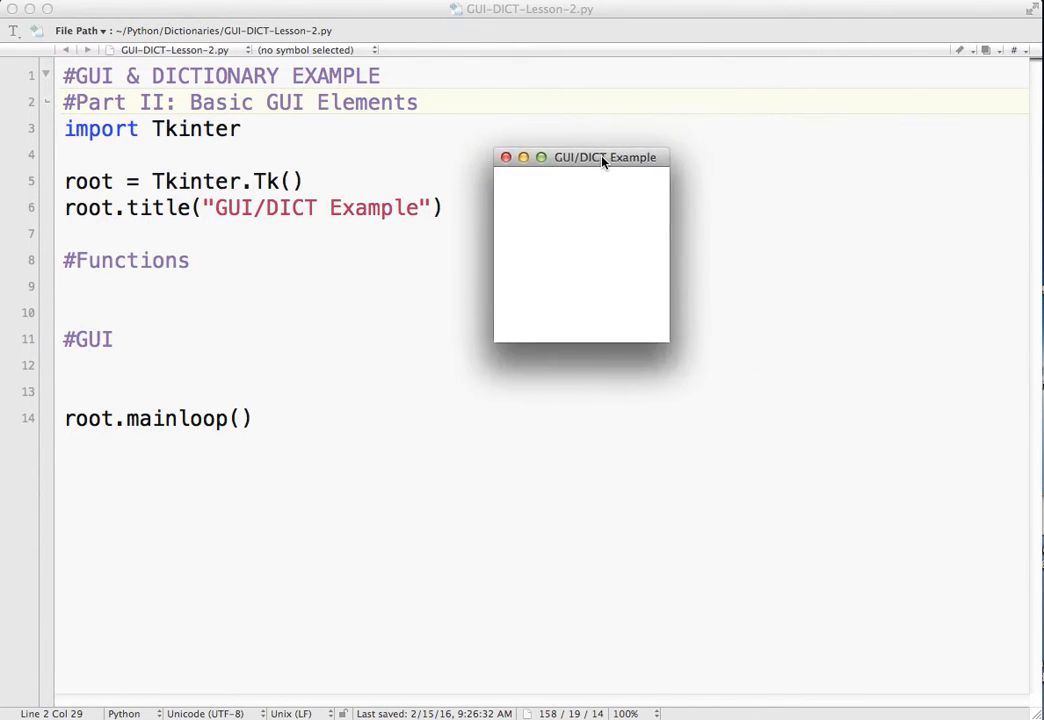
pyautogui.moveTo(582, 264)
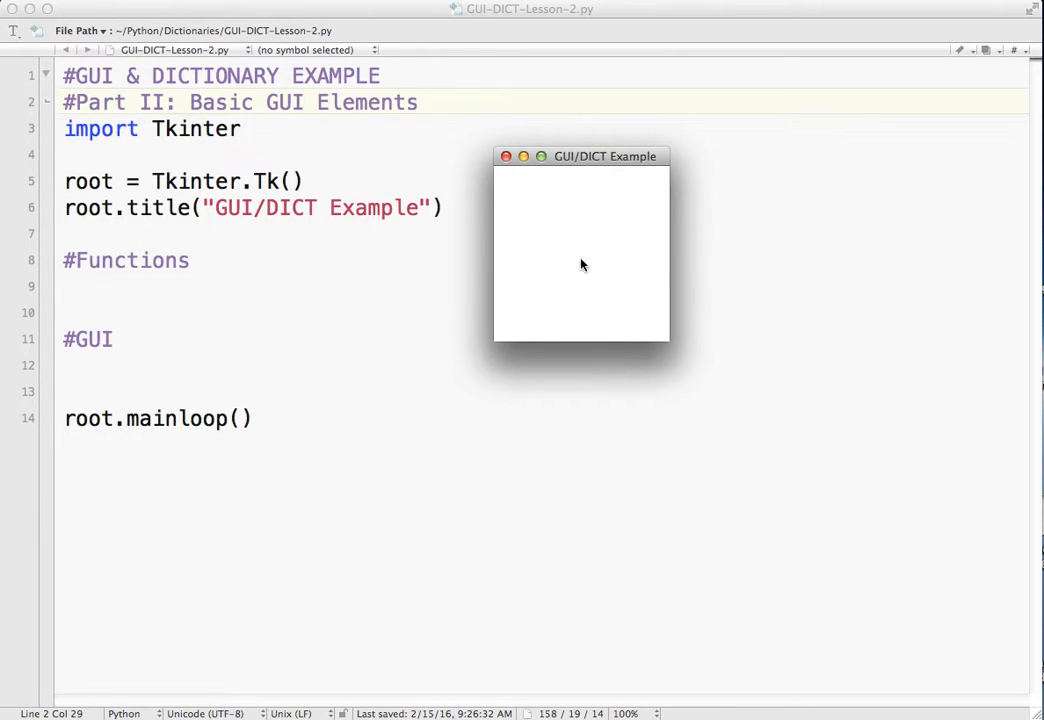
pyautogui.moveTo(551, 310)
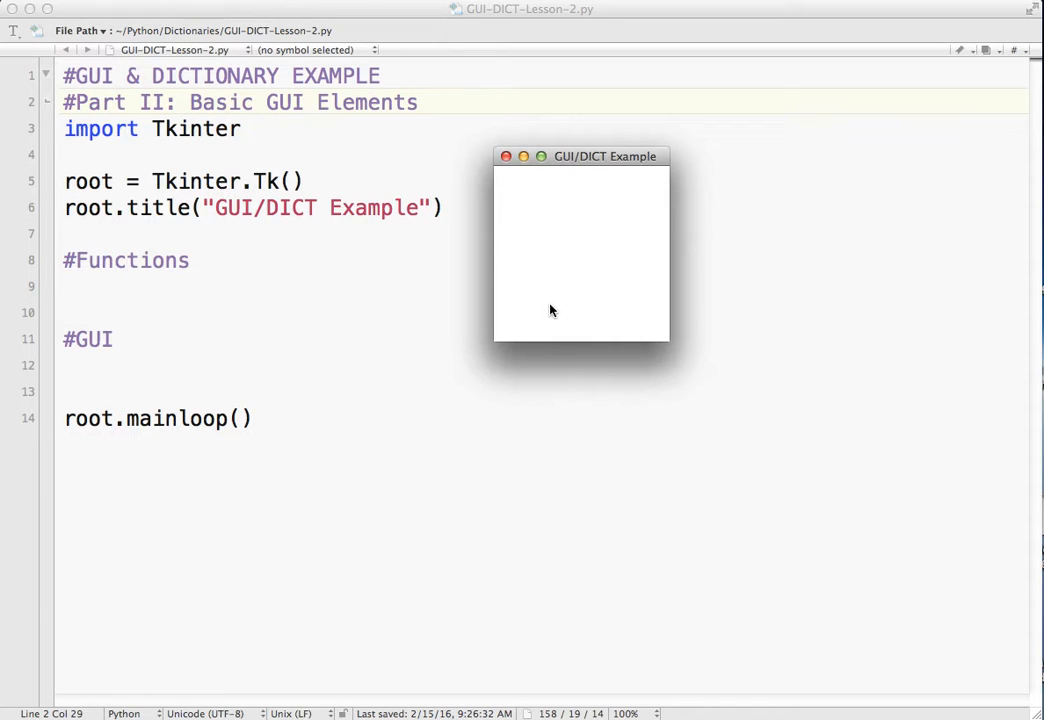
# Close the empty example window and put the cursor on the blank line under #GUI
pyautogui.click(506, 156)
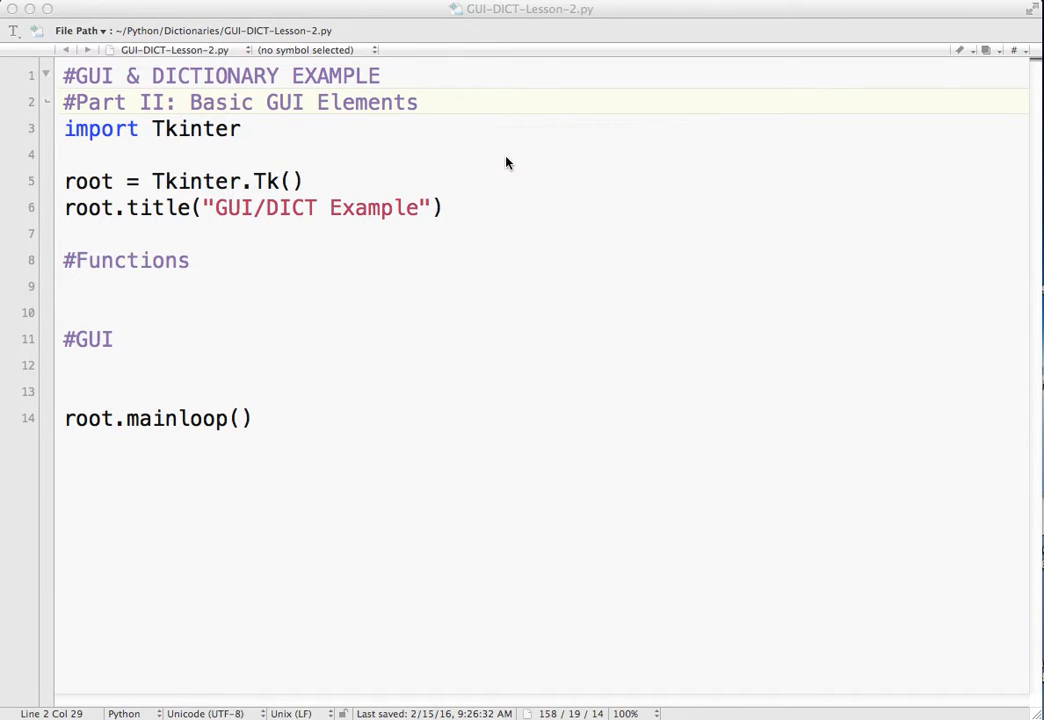
pyautogui.click(165, 365)
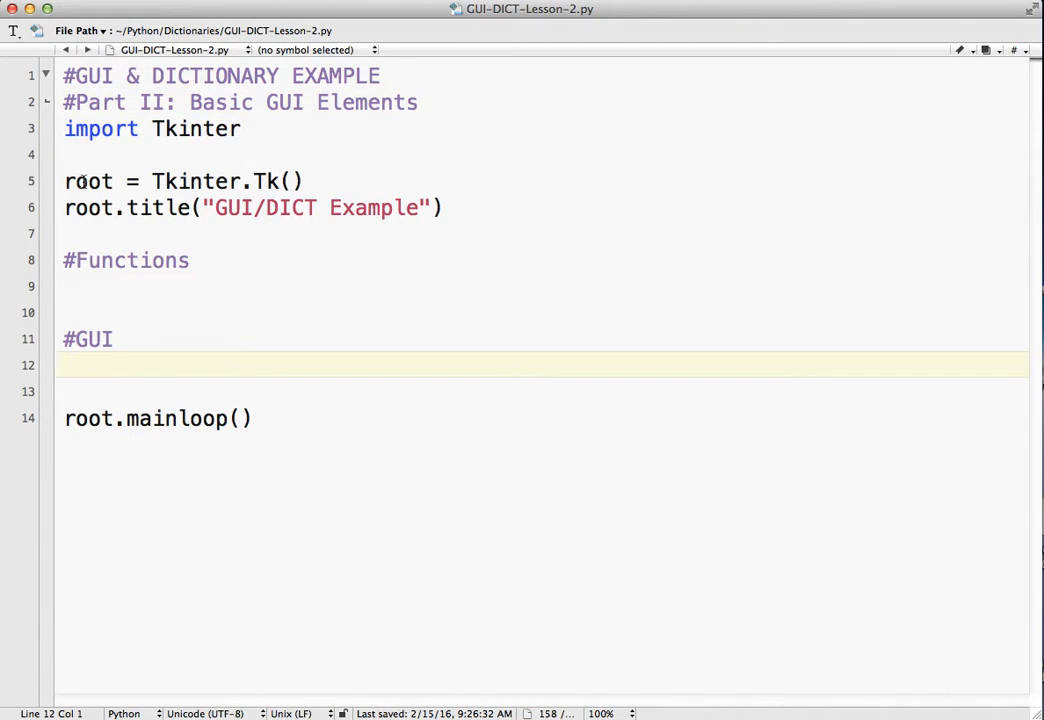
pyautogui.doubleClick(88, 181)
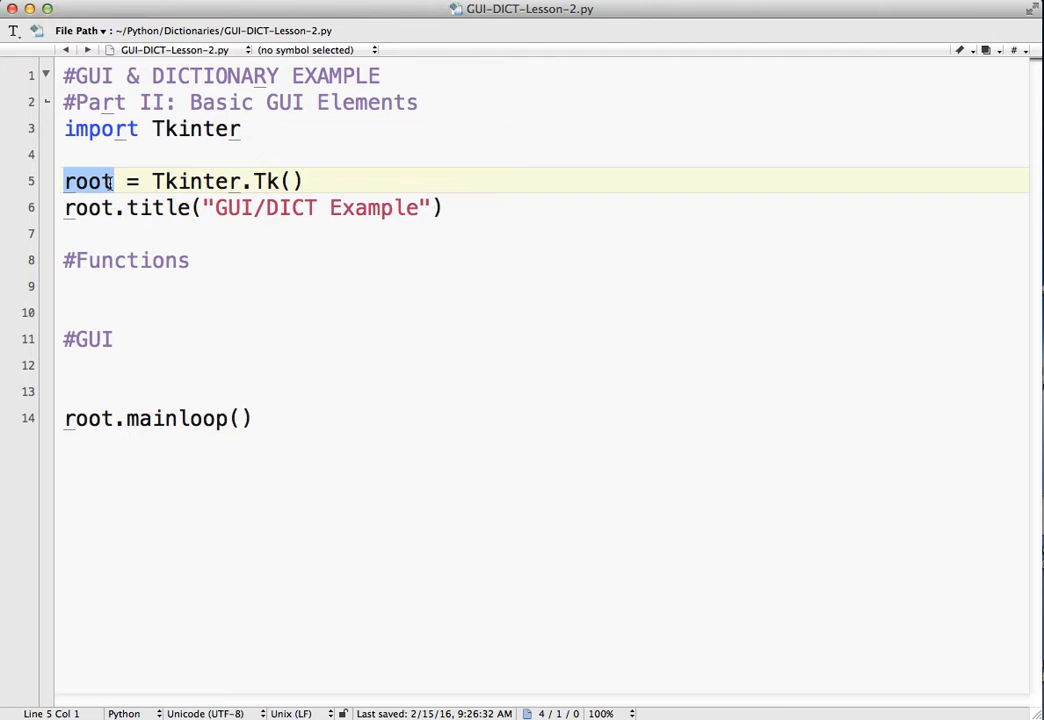
pyautogui.click(88, 364)
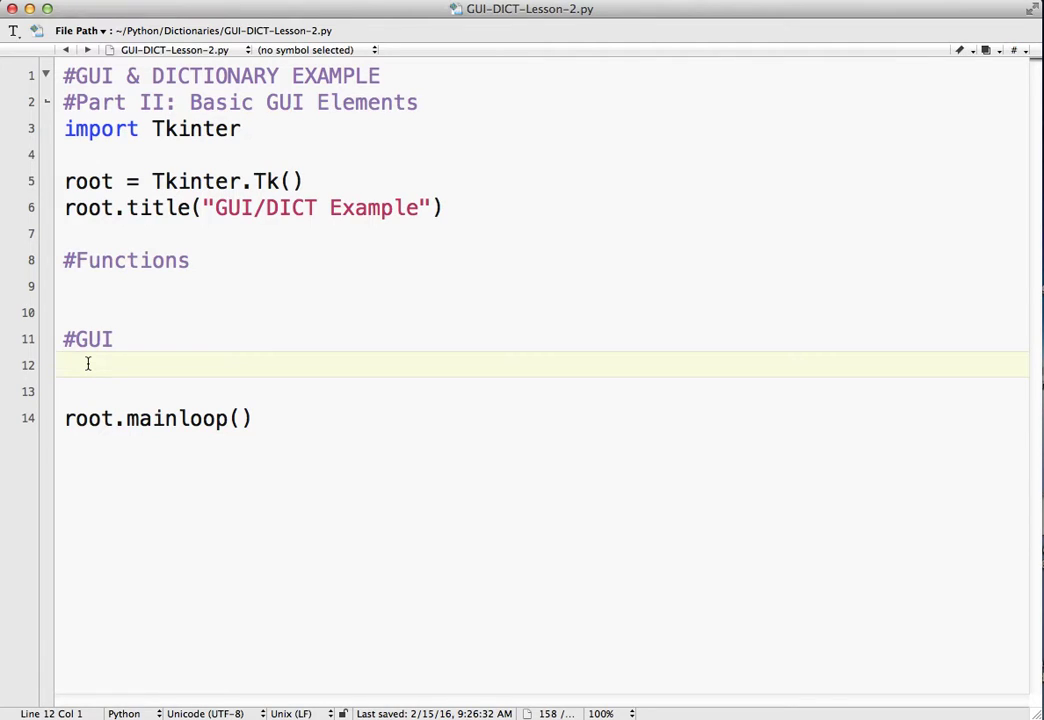
# Write lbl_output = Tkinter.Label(root, text="Ready") followed by lbl_output.pack()
pyautogui.write('lbl_')
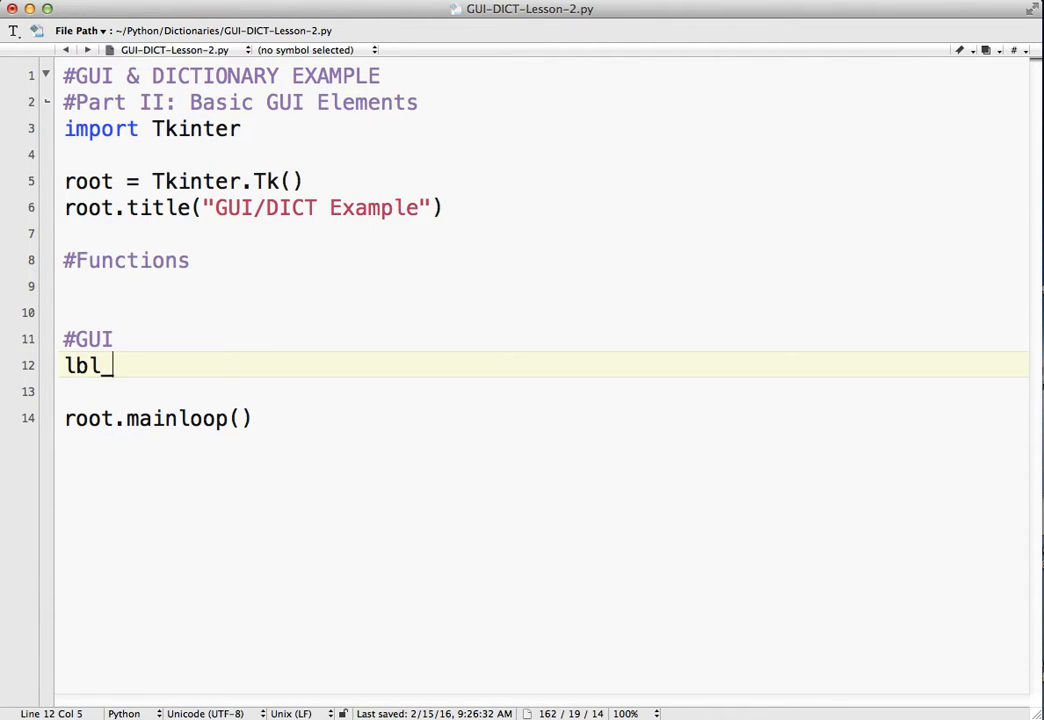
pyautogui.write('out')
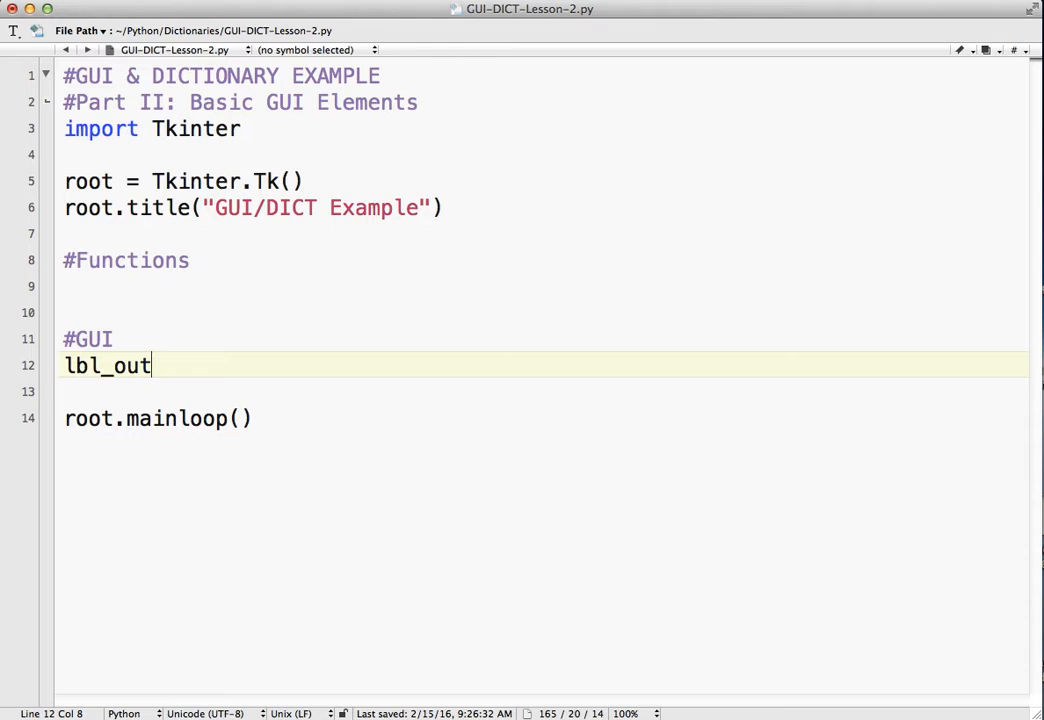
pyautogui.write('put =')
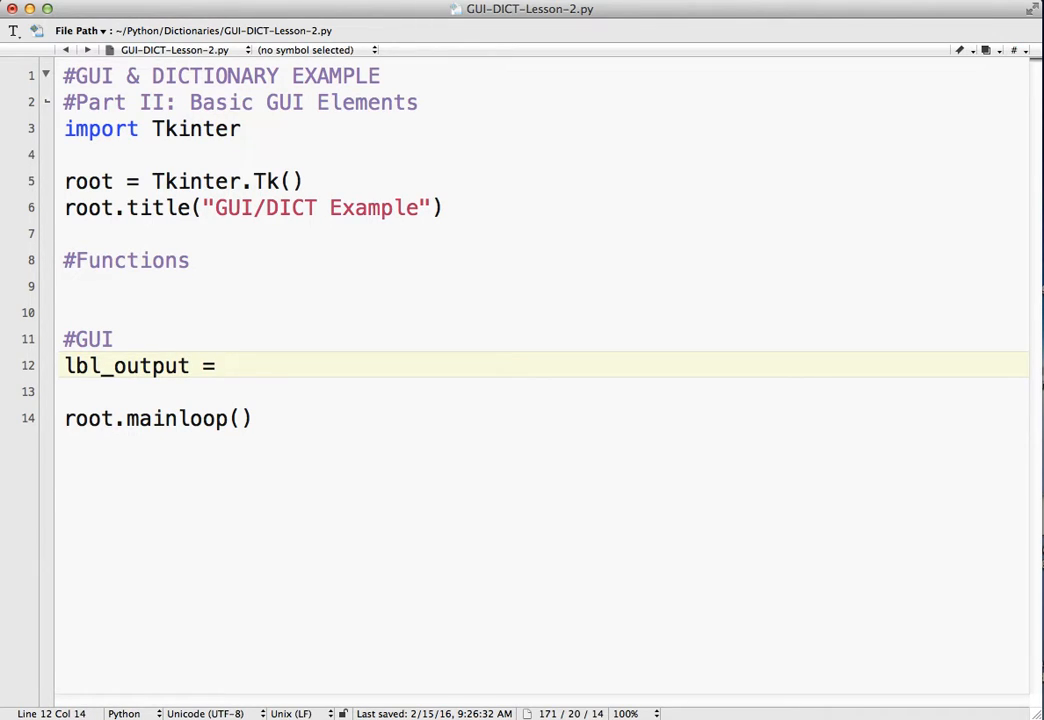
pyautogui.write('Tkinter')
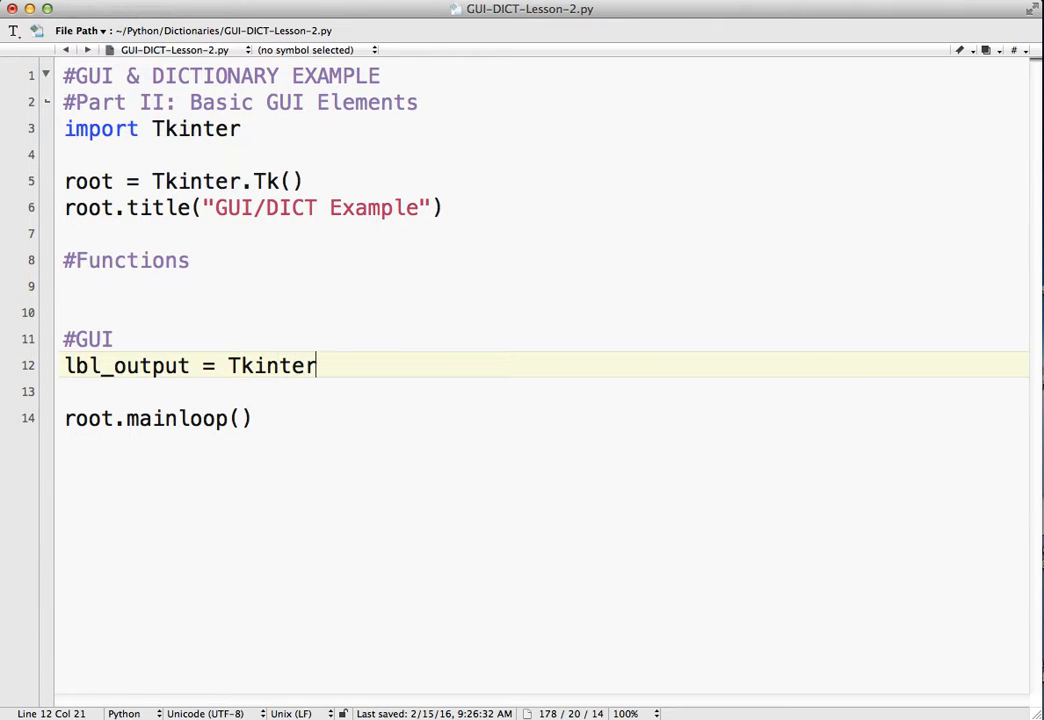
pyautogui.write('.Label')
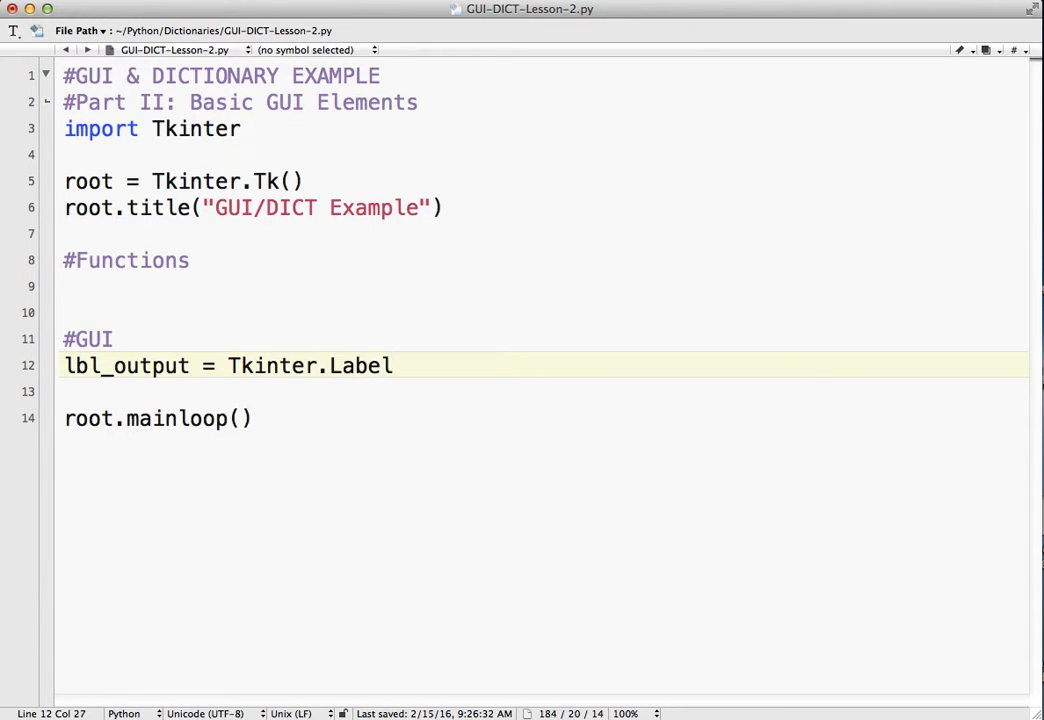
pyautogui.write('(')
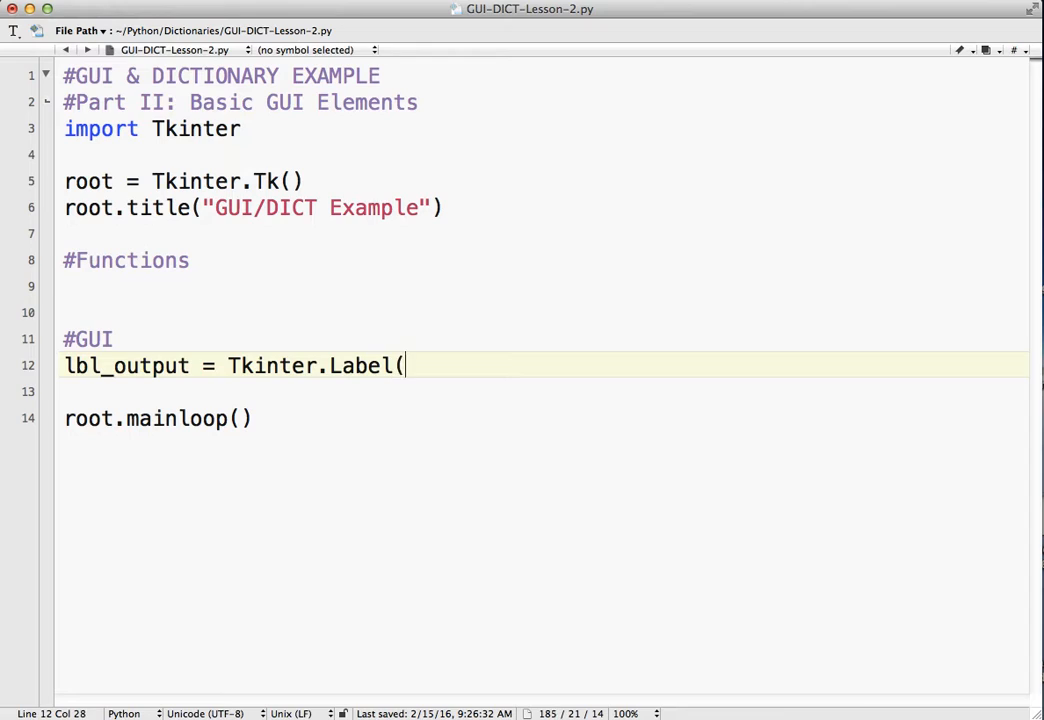
pyautogui.write('r')
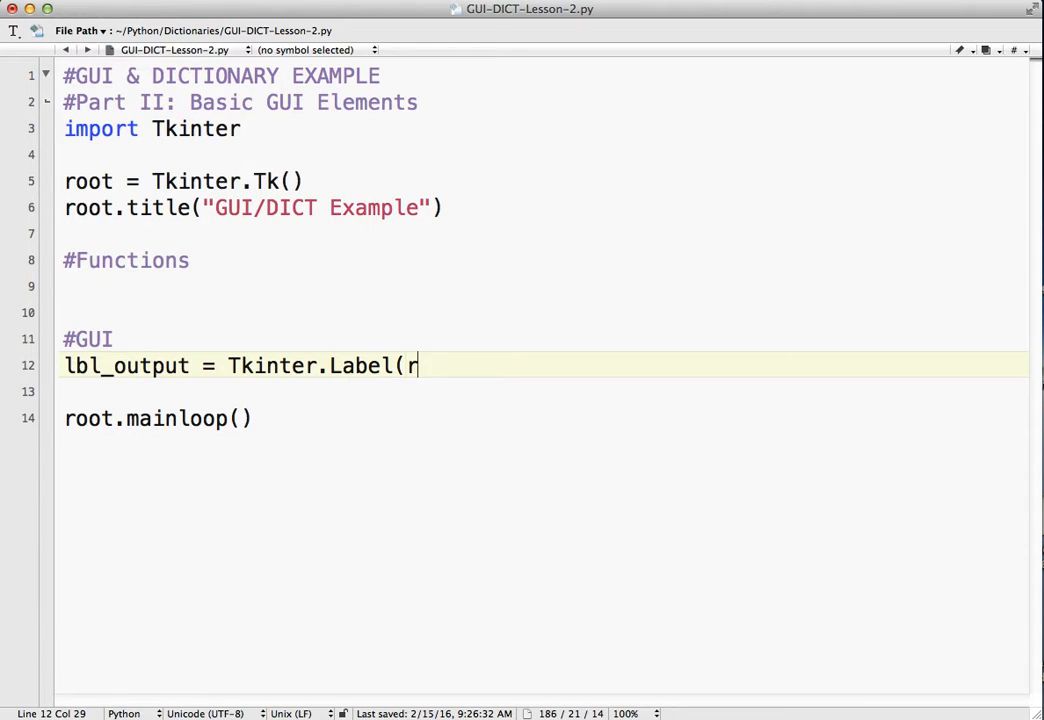
pyautogui.write('oot,')
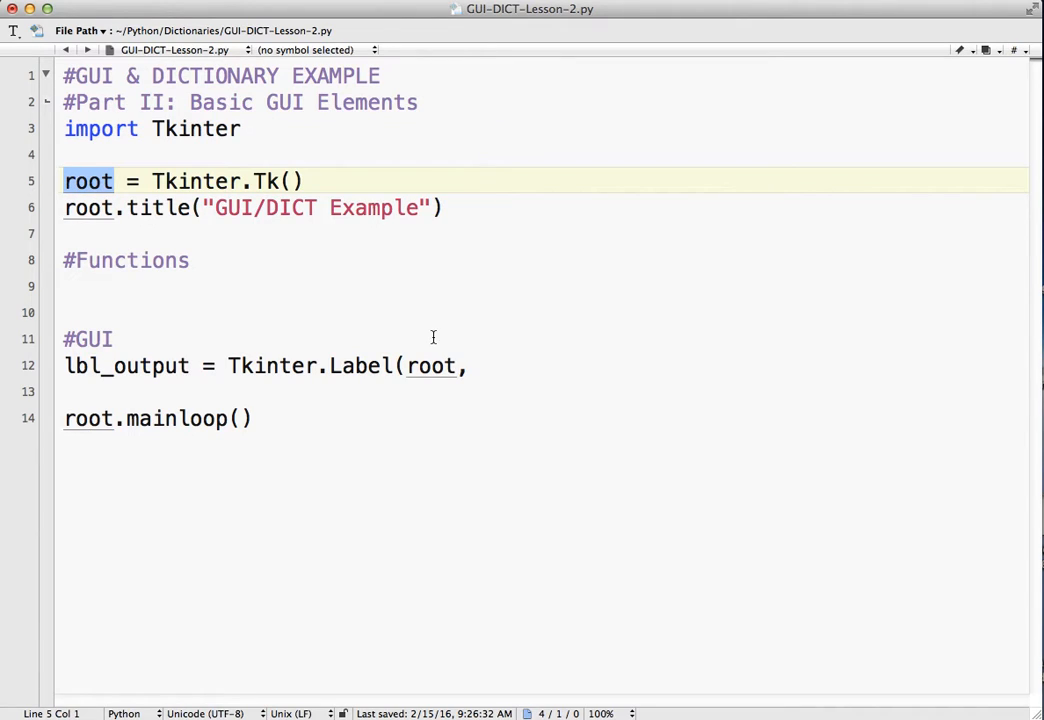
pyautogui.write('te')
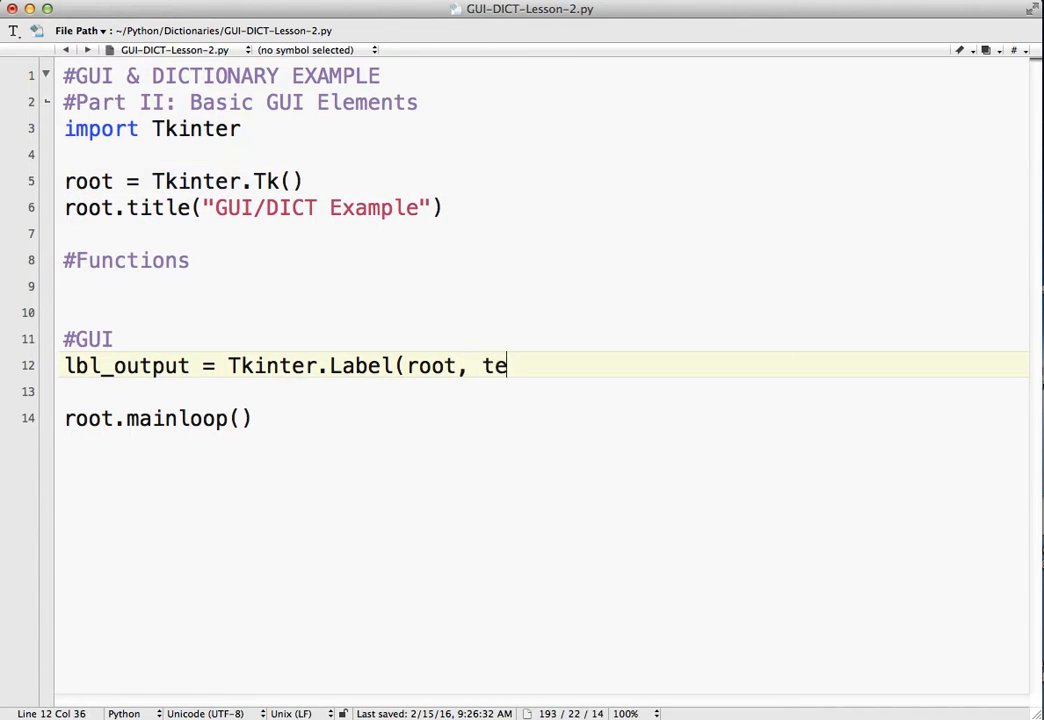
pyautogui.write('xt="')
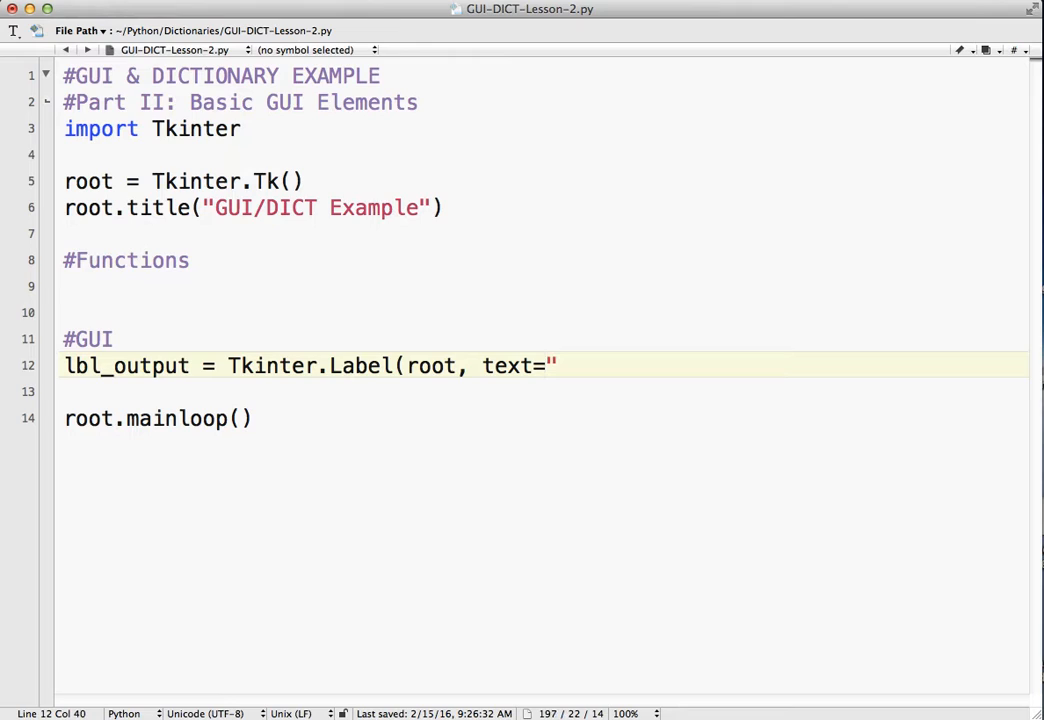
pyautogui.write('Ready"')
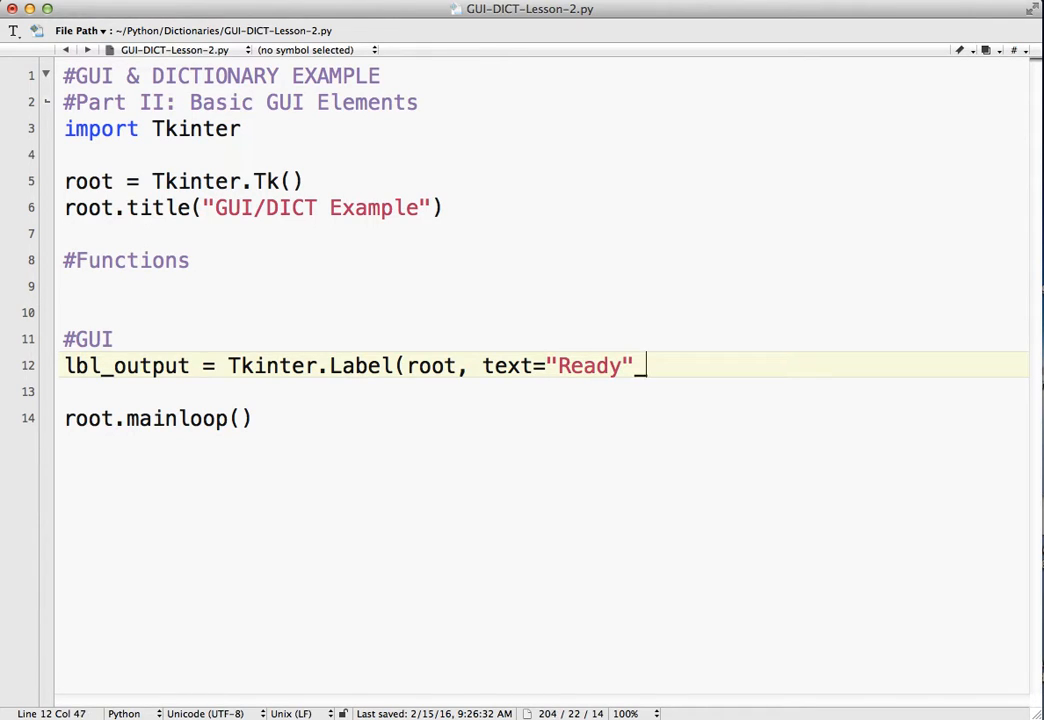
pyautogui.write(')')
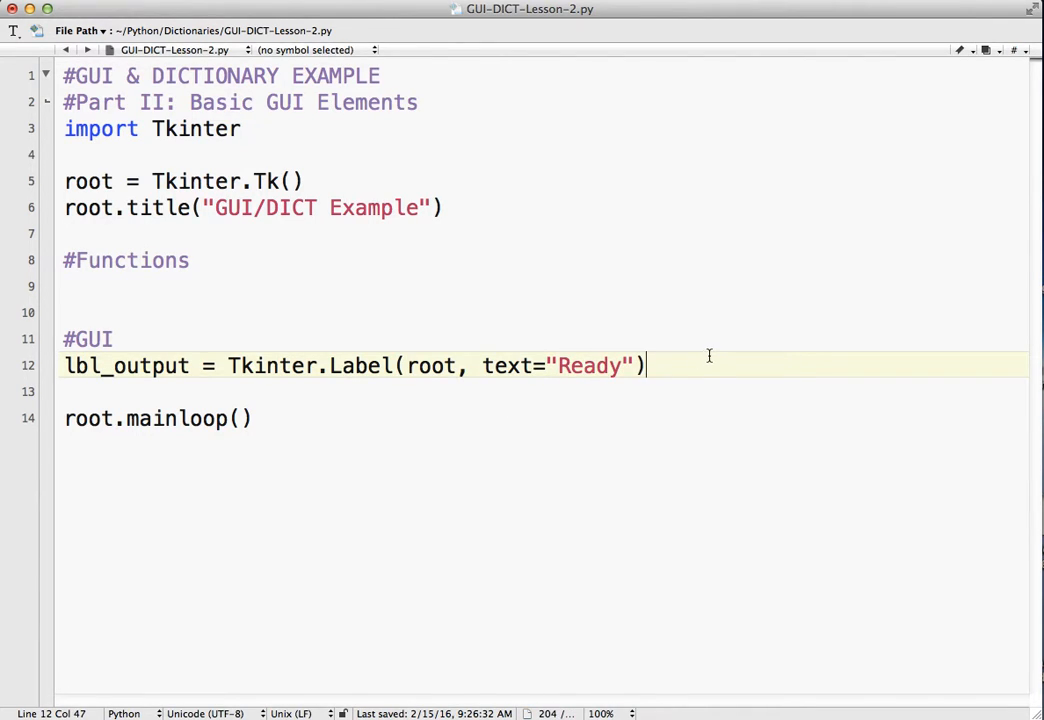
pyautogui.write('lbl')
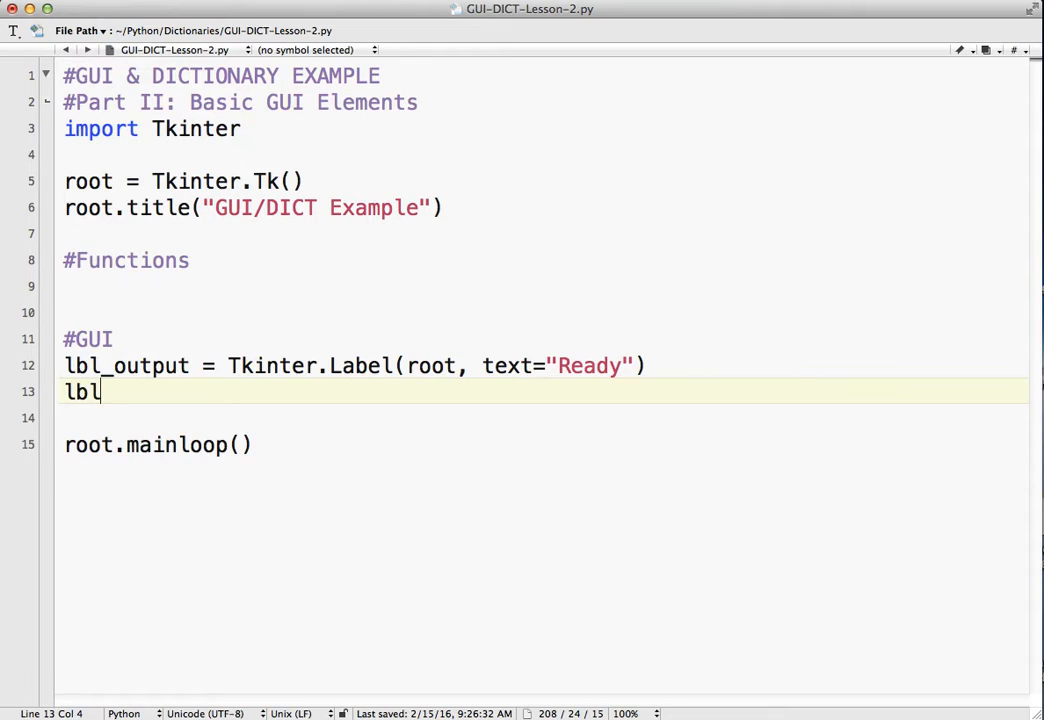
pyautogui.write('_outpu')
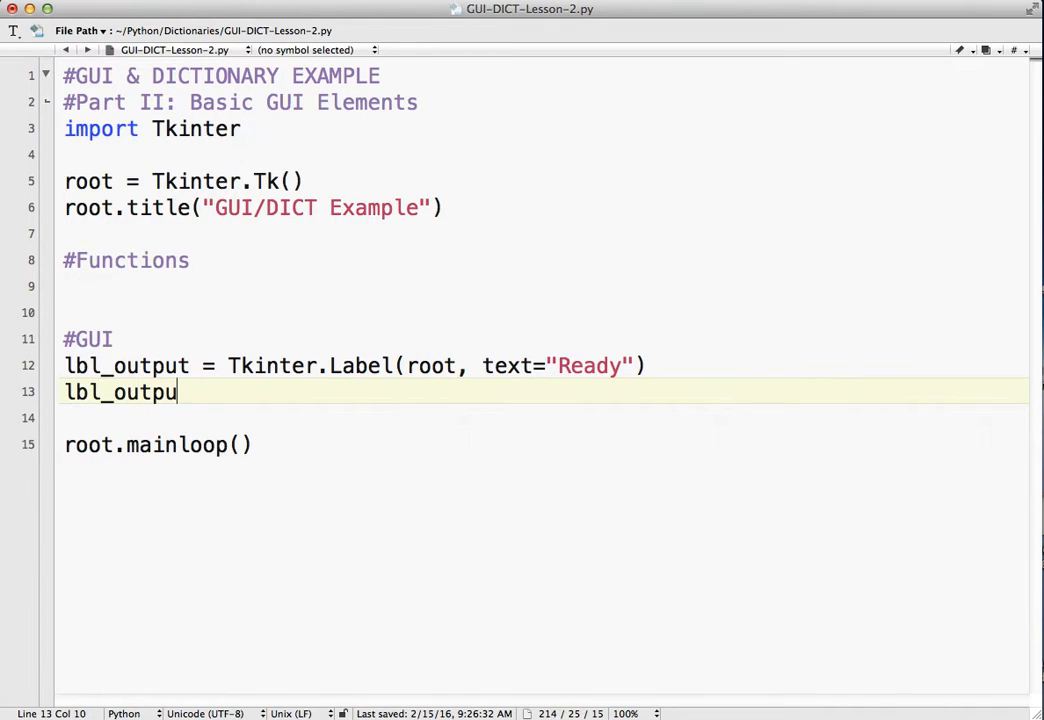
pyautogui.write('t.pack()')
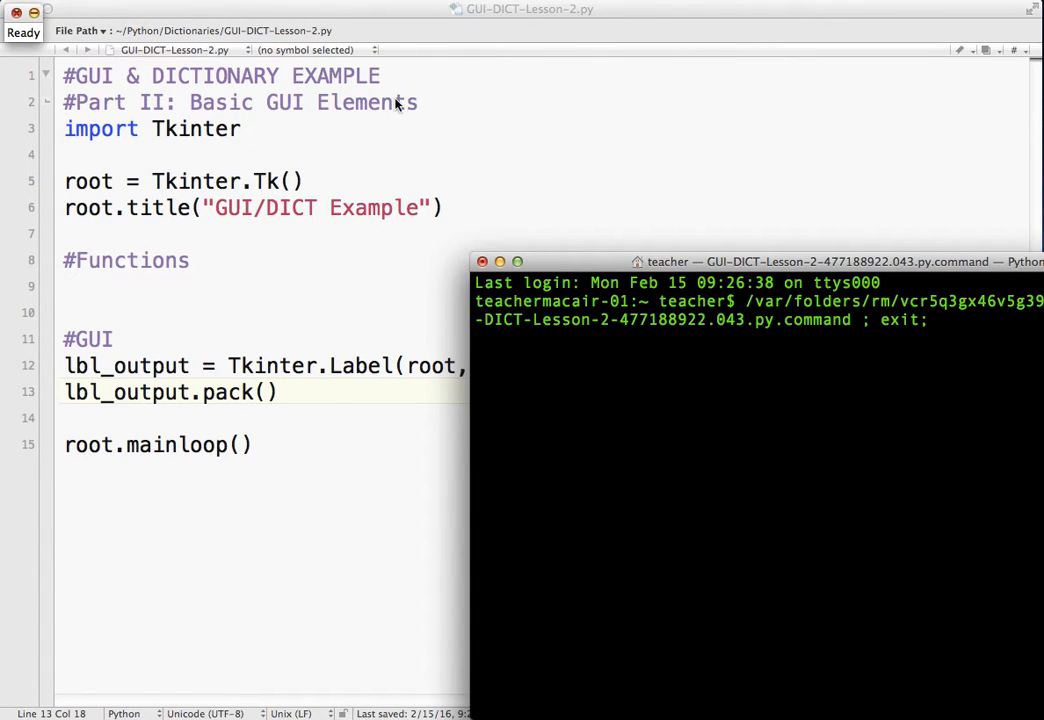
pyautogui.moveTo(160, 30)
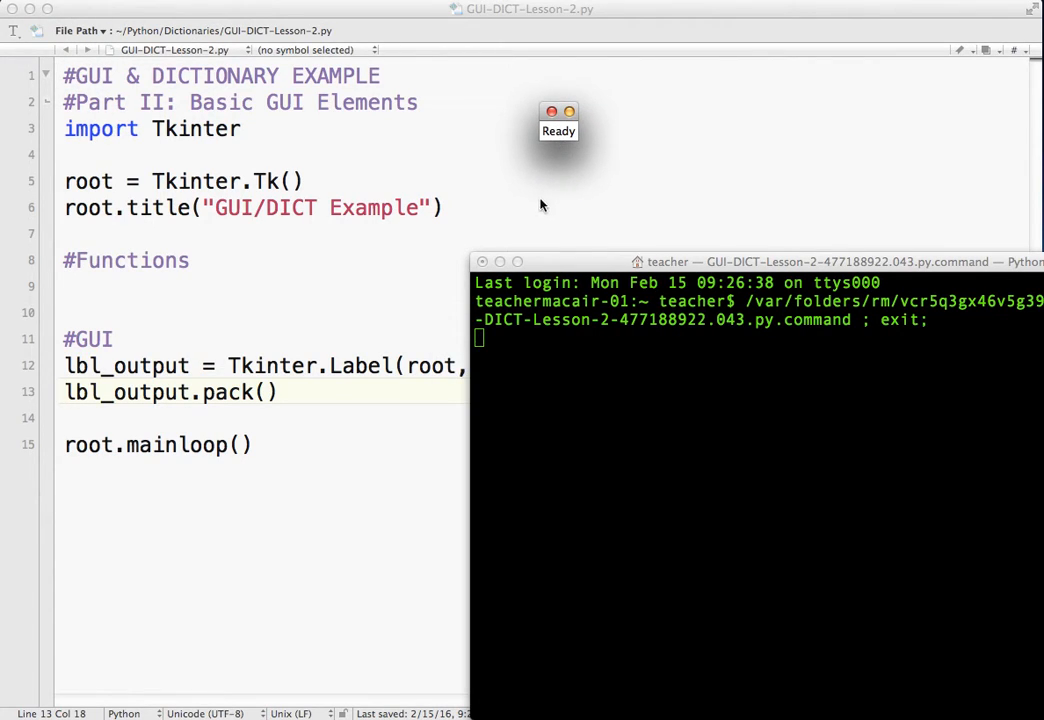
pyautogui.moveTo(570, 143)
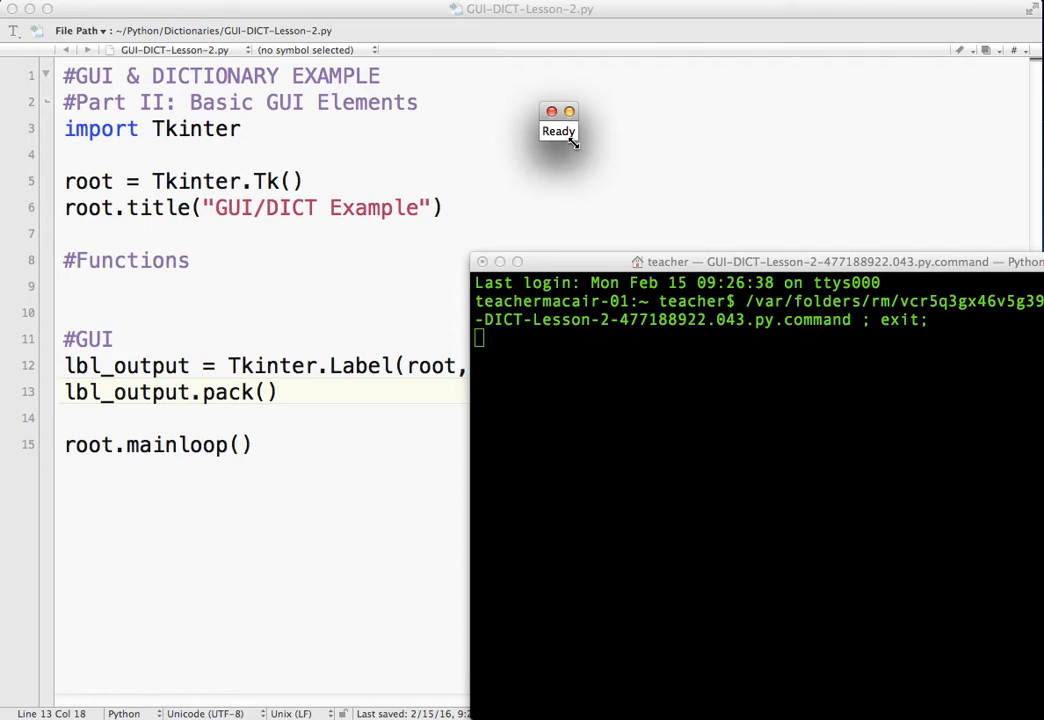
pyautogui.moveTo(539, 243)
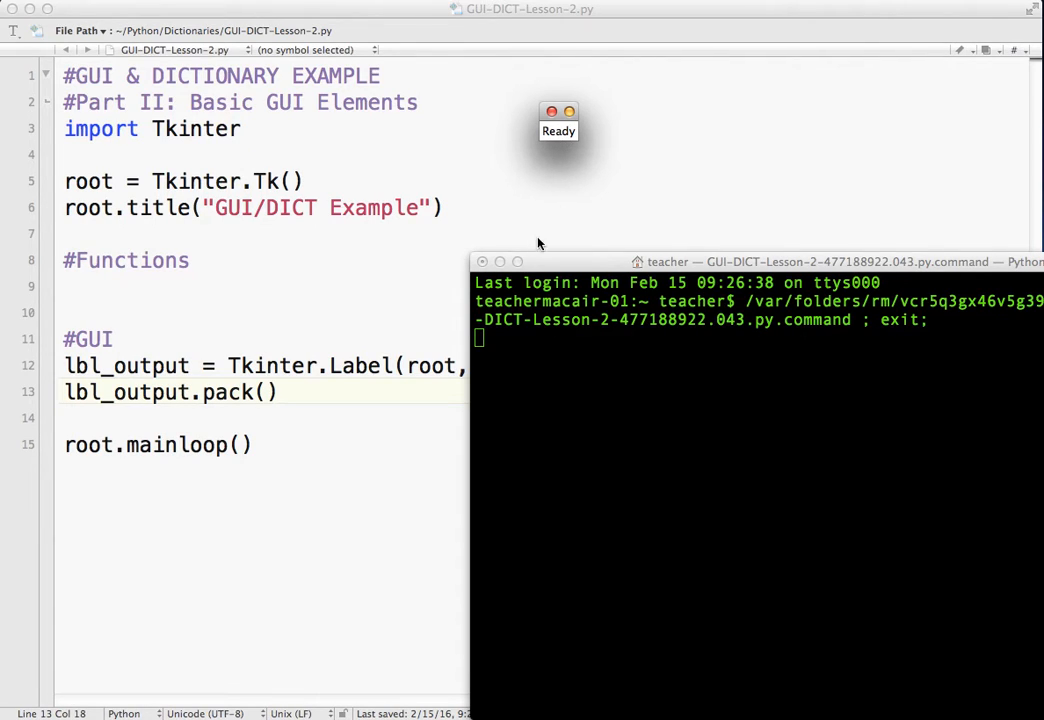
# Close the running 'Ready' test window
pyautogui.click(478, 261)
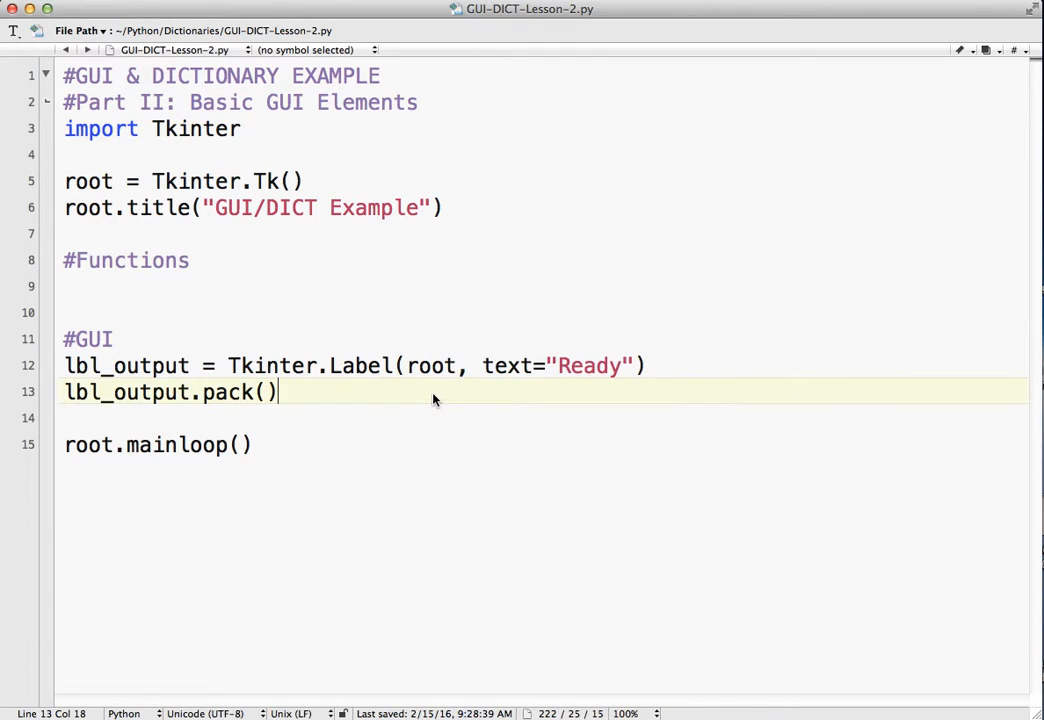
# Add txt_input = Tkinter.Entry(root) and its txt_input.pack() line
pyautogui.write('t')
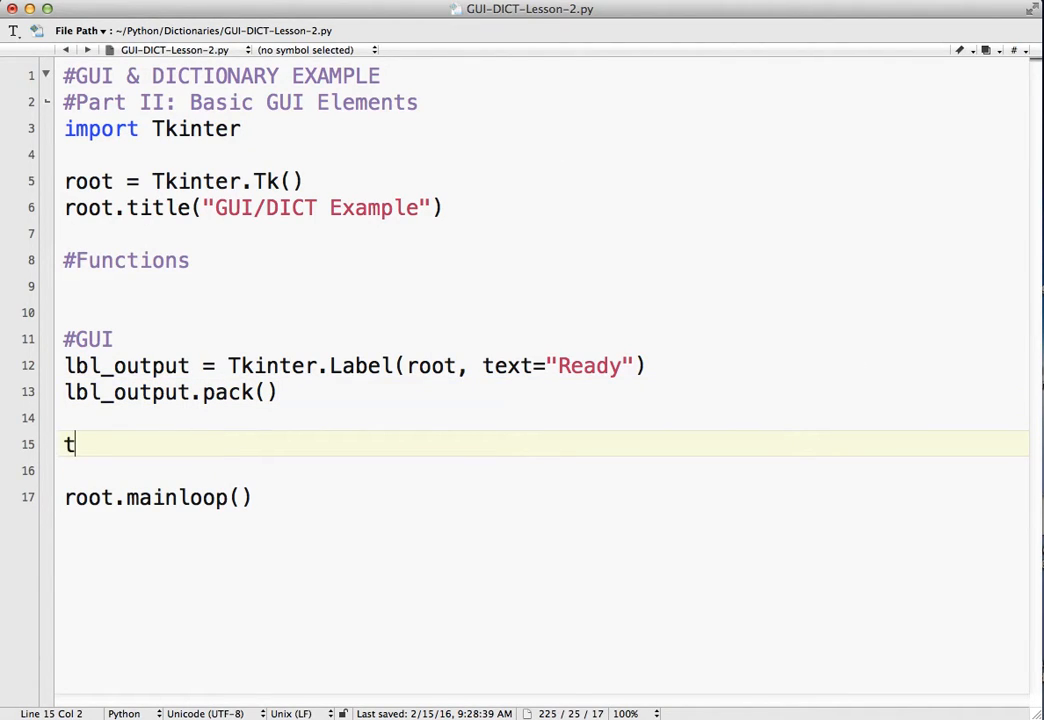
pyautogui.write('xt_input =')
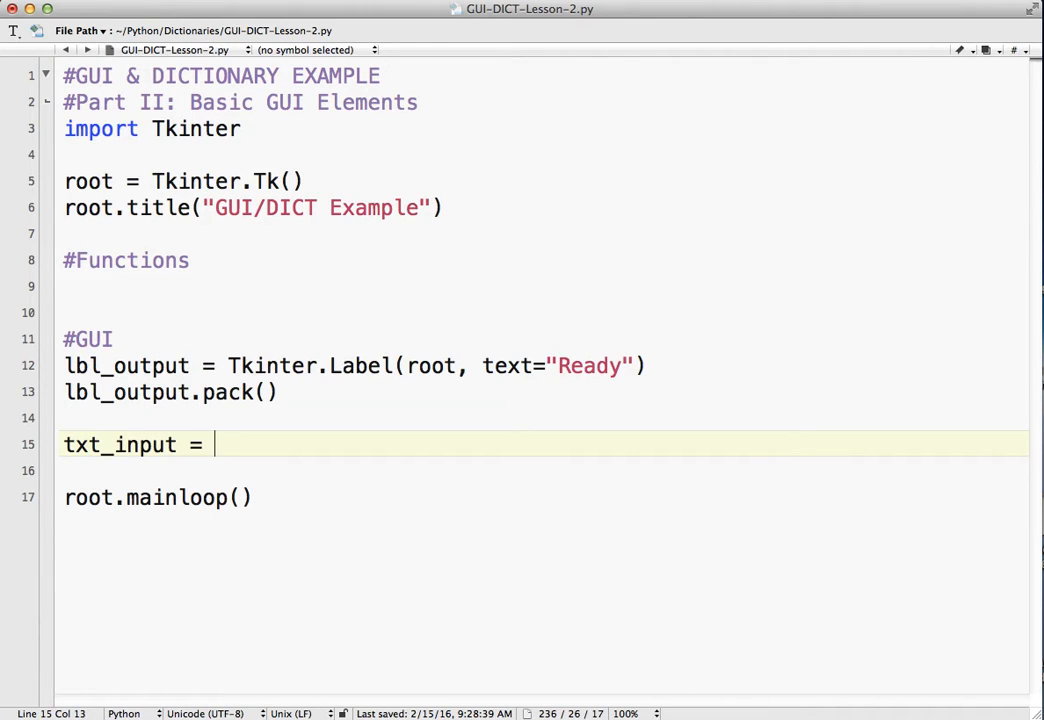
pyautogui.write('Tkinter')
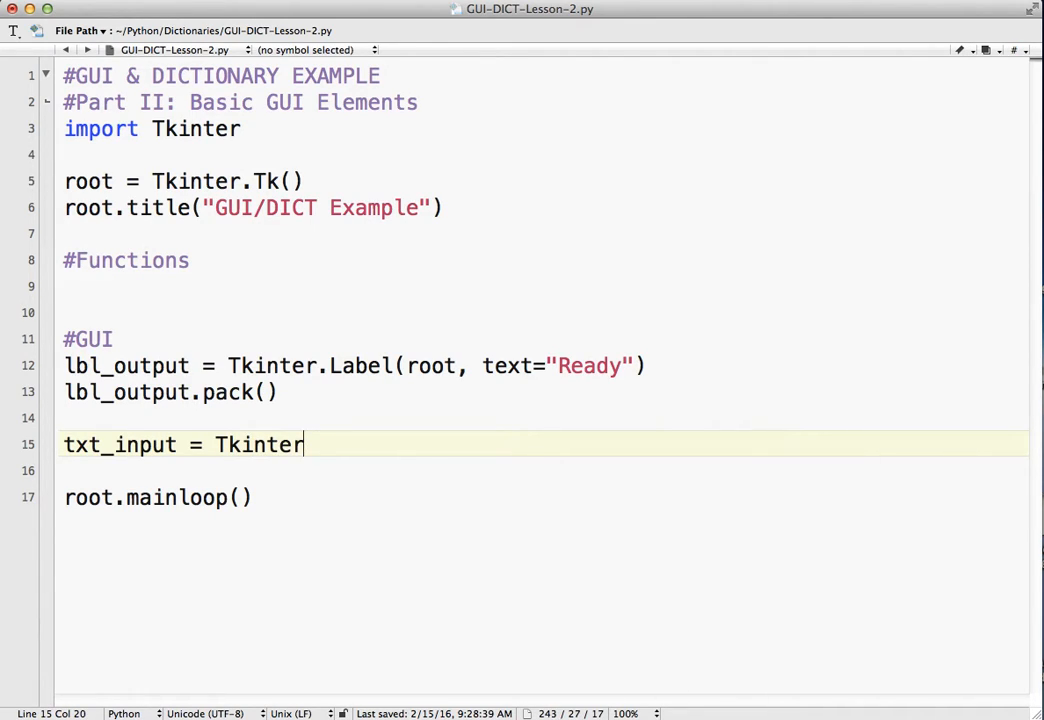
pyautogui.write('.Entry(r')
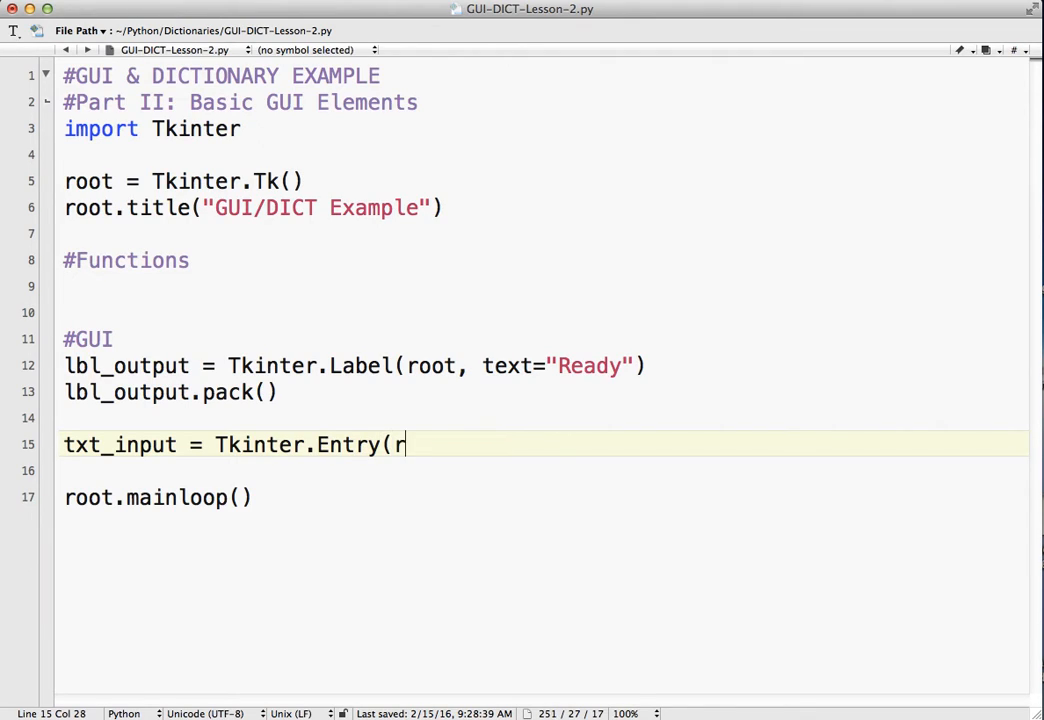
pyautogui.write('oot)')
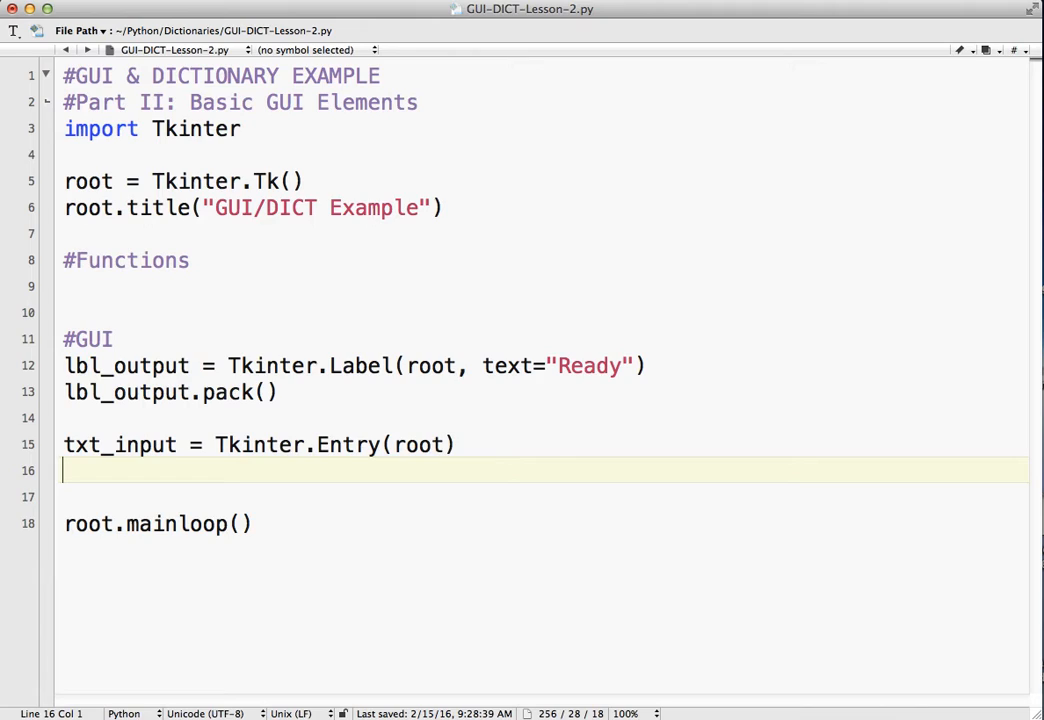
pyautogui.write('txt_o')
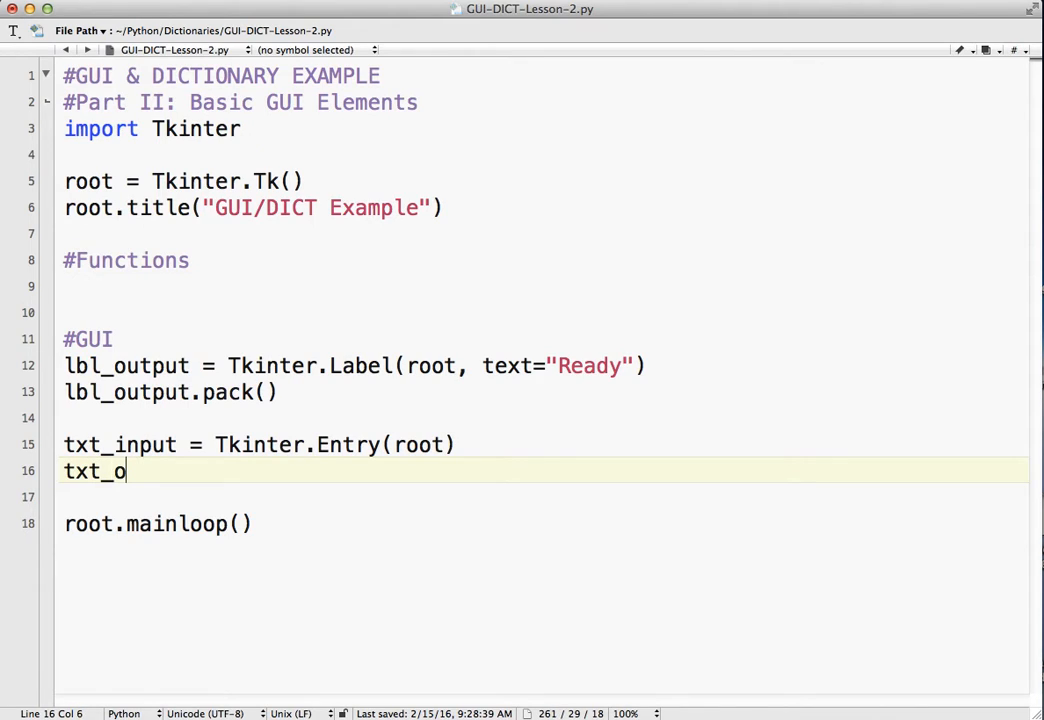
pyautogui.write('input.pack')
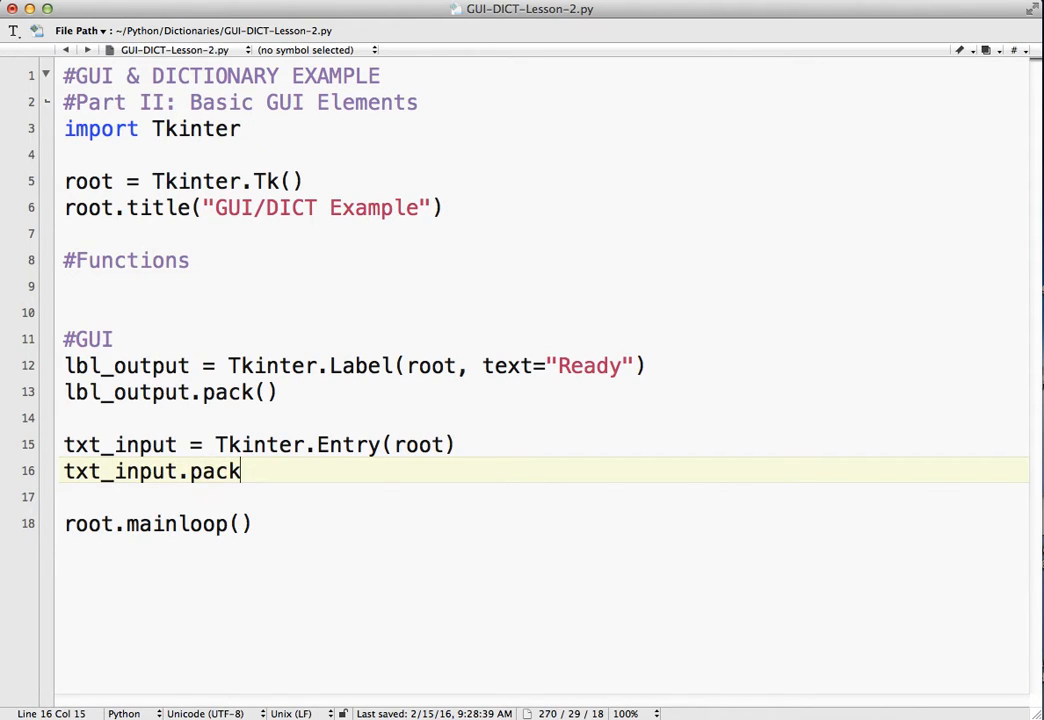
pyautogui.write('()')
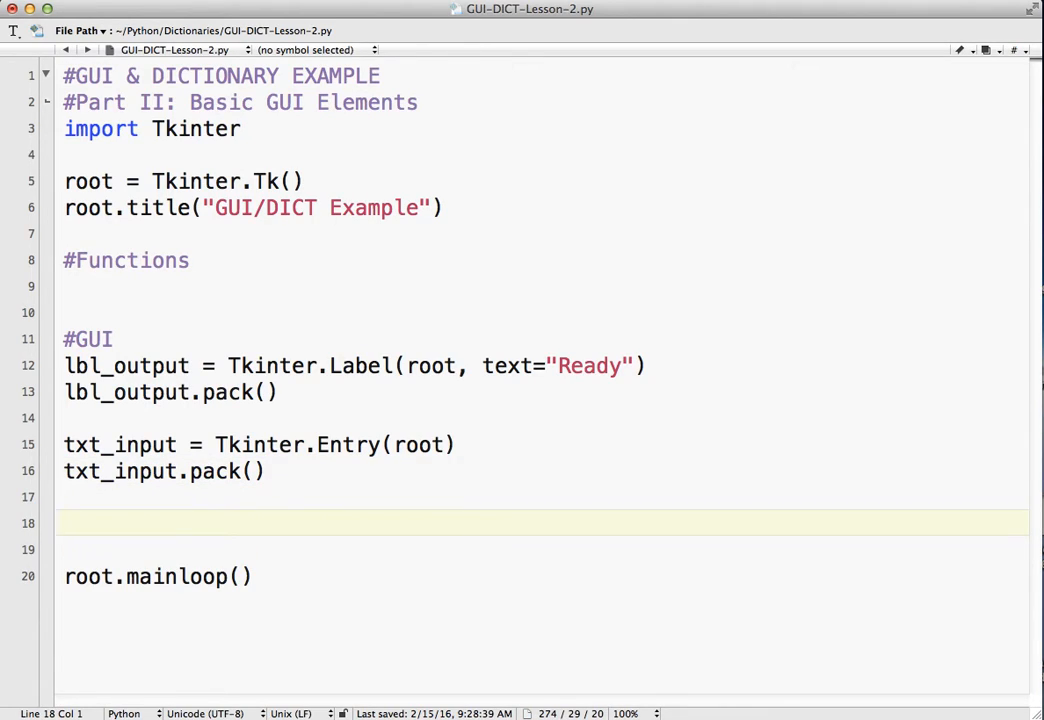
# Add lb_music = Tkinter.Listbox(root) and pack lb_music
pyautogui.write('lb')
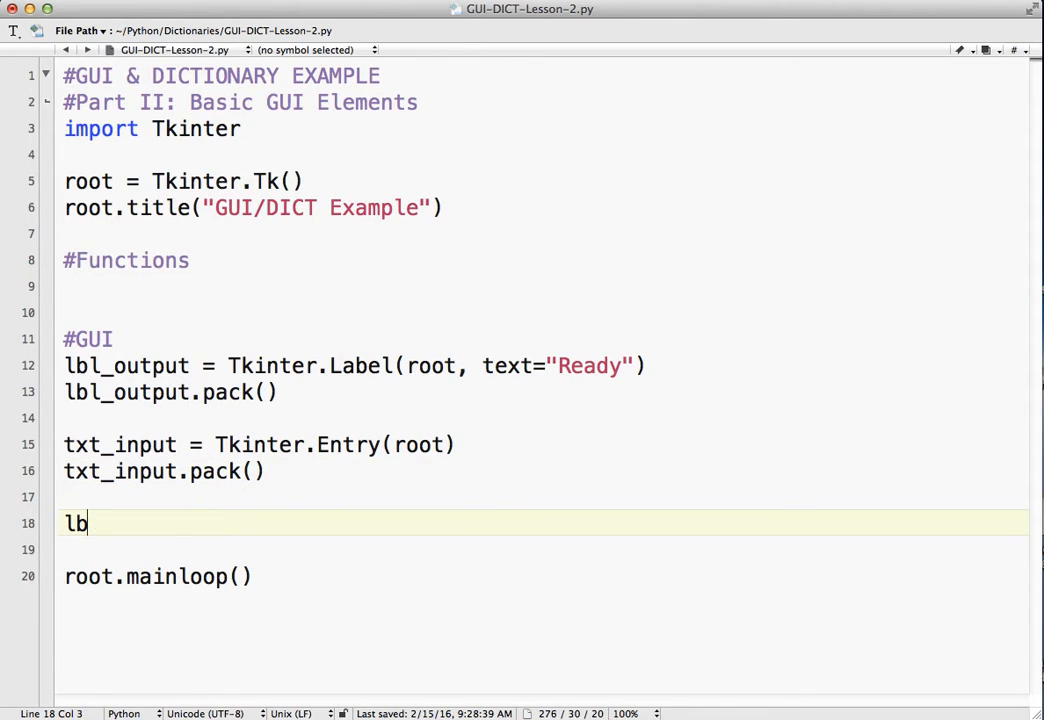
pyautogui.write('_music')
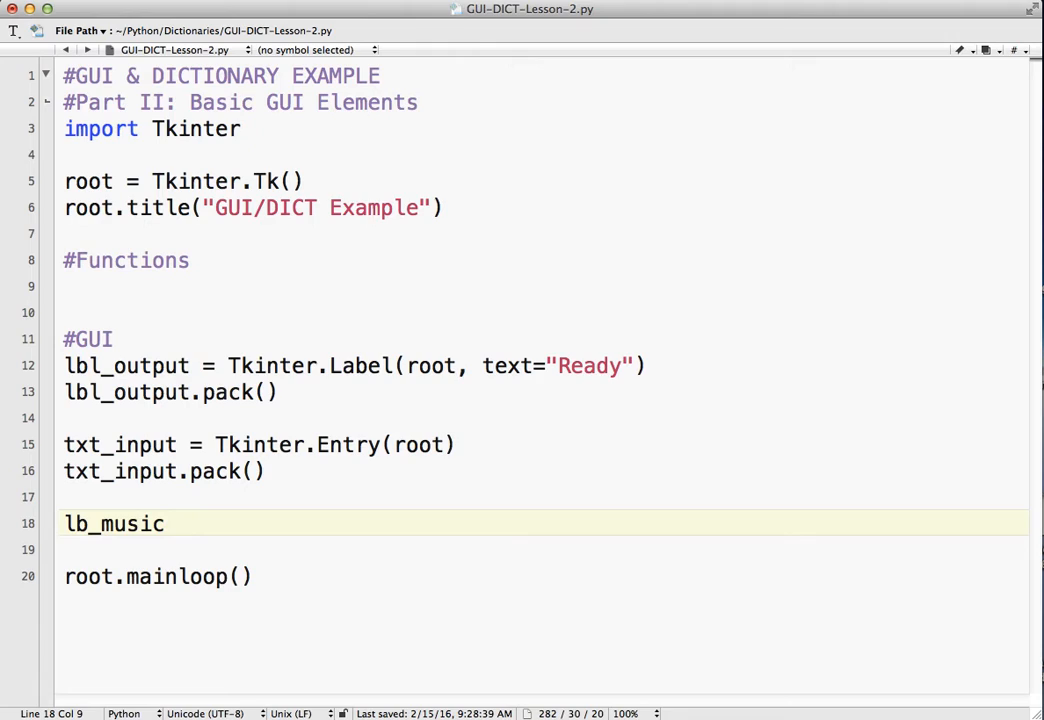
pyautogui.write('=')
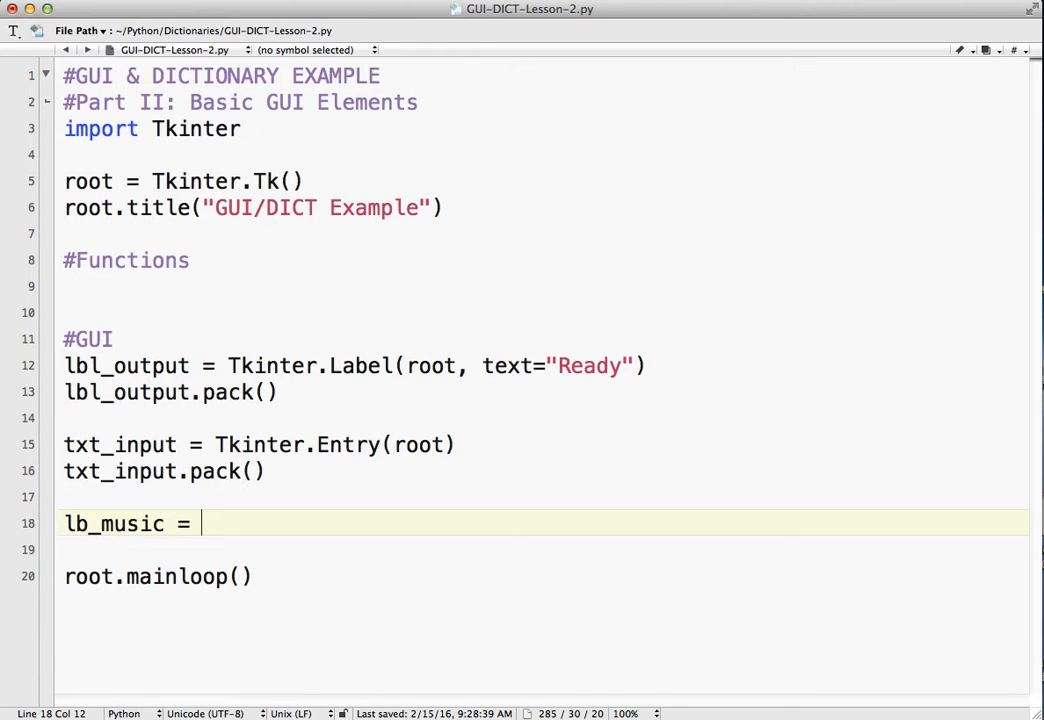
pyautogui.write('Tkinter.lL')
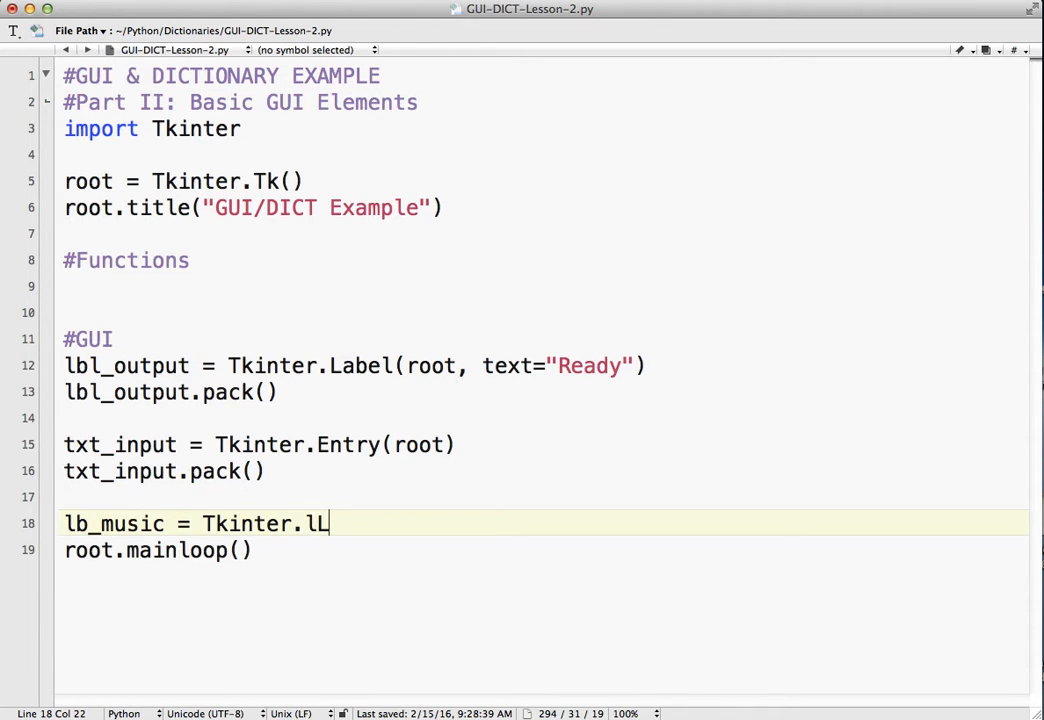
pyautogui.write('Listbox(root')
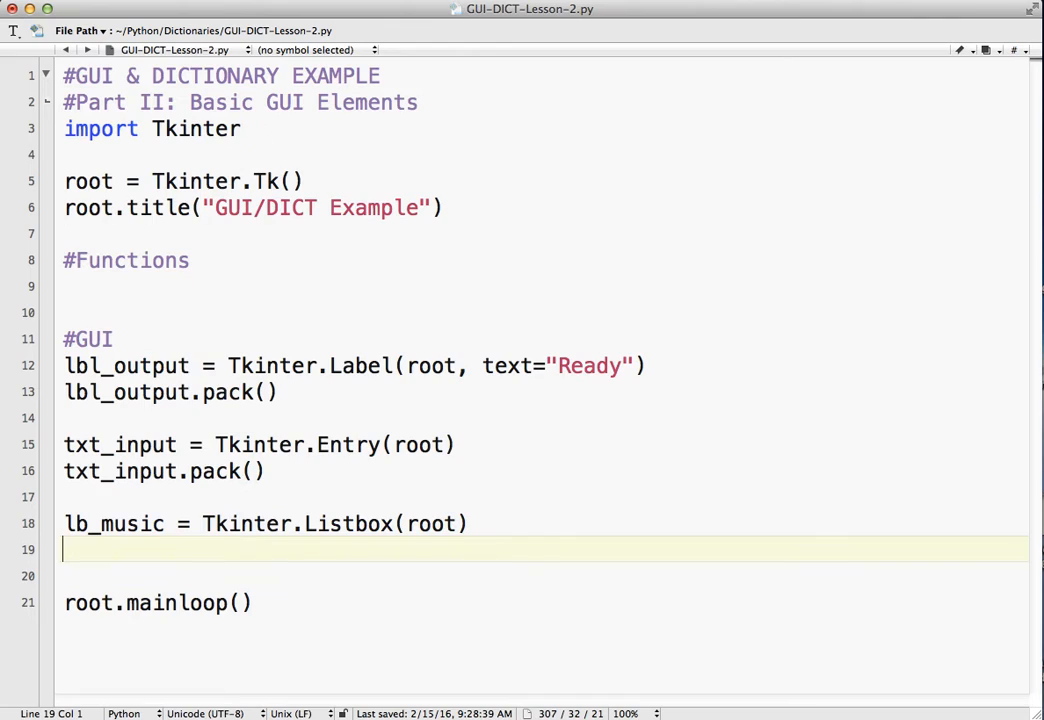
pyautogui.write('lb_music')
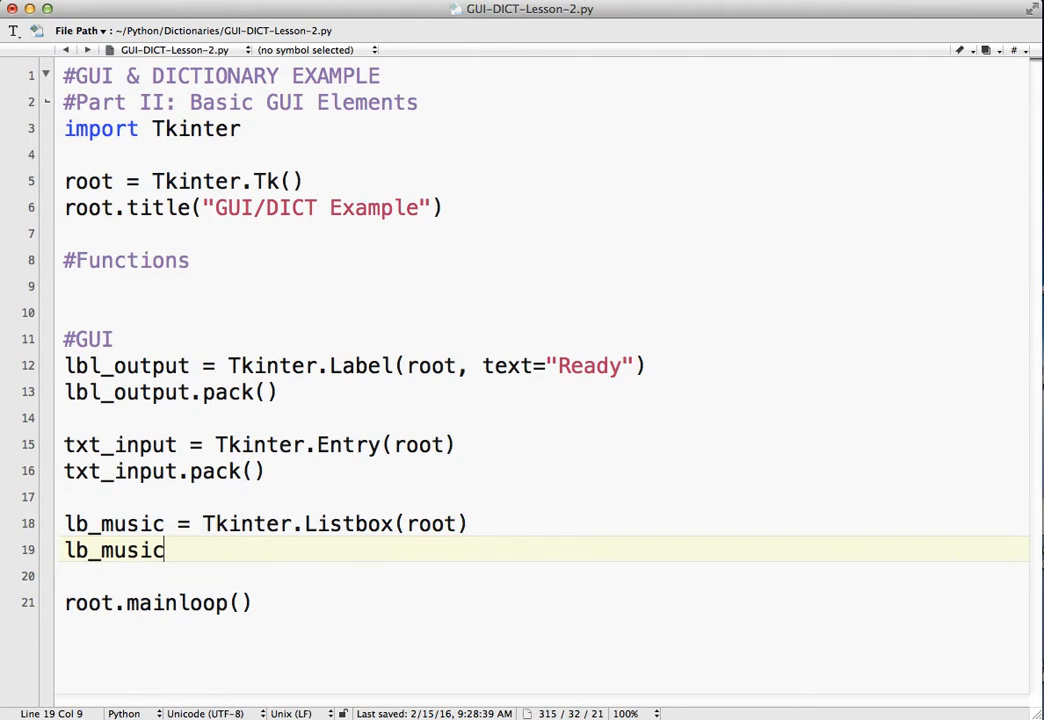
pyautogui.write('.pack(')
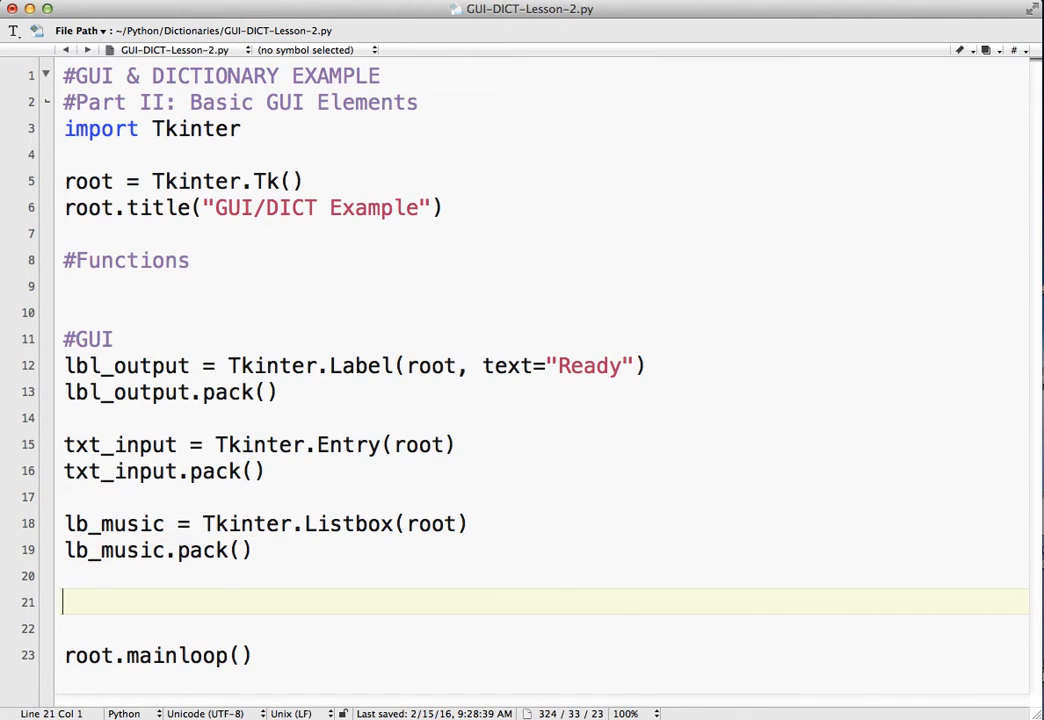
# Type btn_show_all = Tkinter.Button(root, text="Show All", command=show_all)
pyautogui.write('btn_')
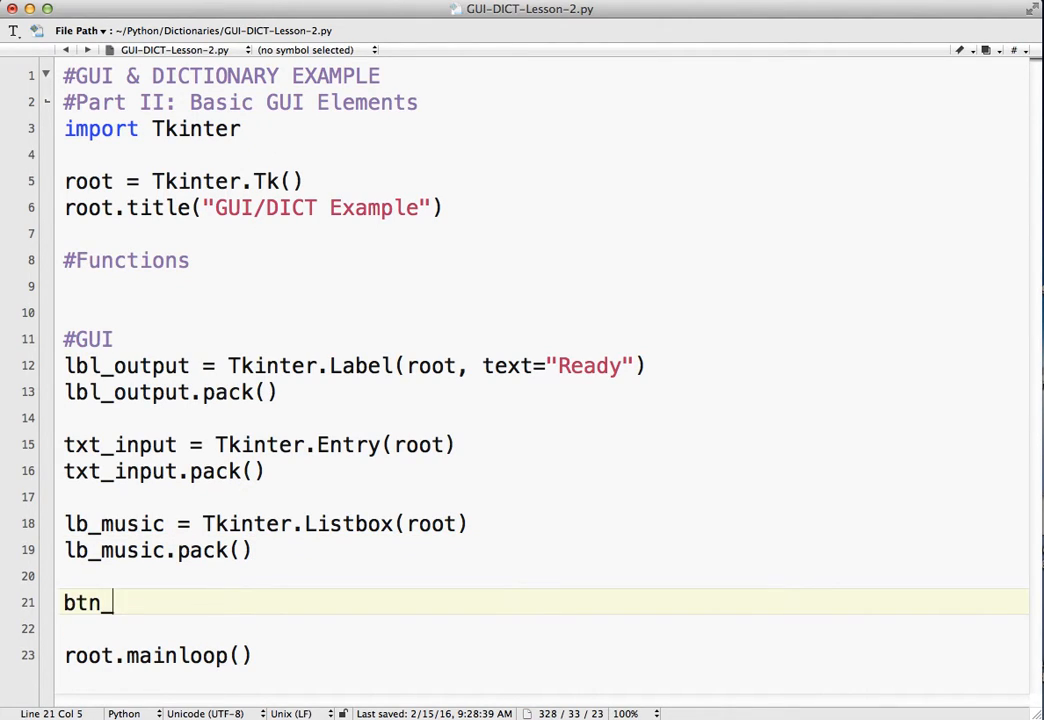
pyautogui.write('show_')
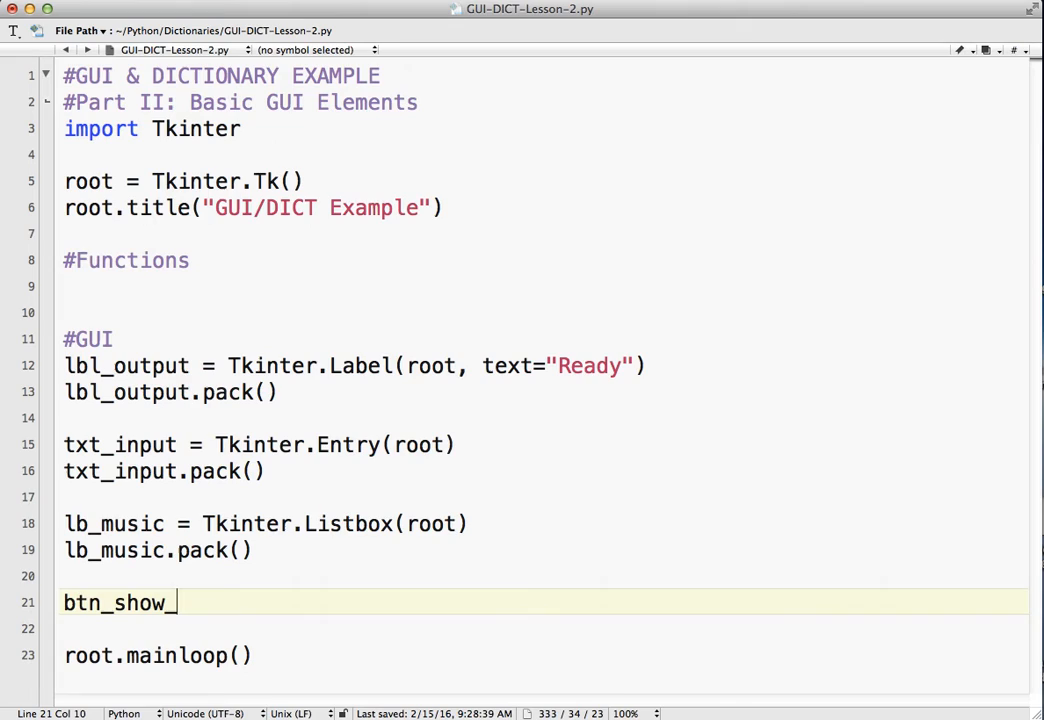
pyautogui.write('all =')
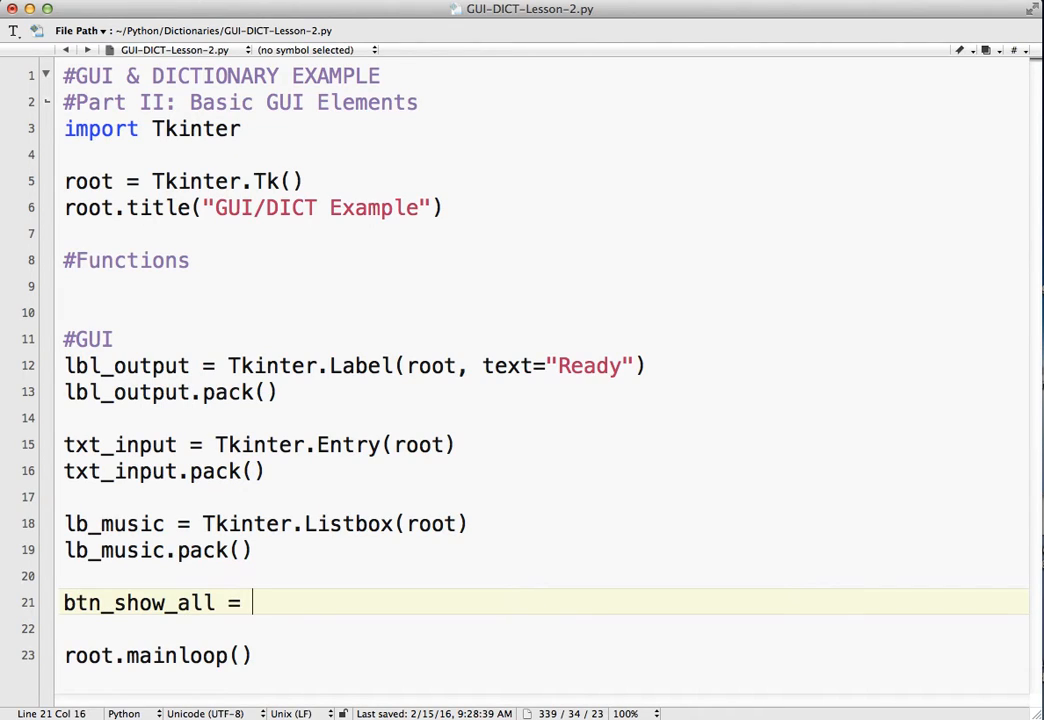
pyautogui.write('Tkinter')
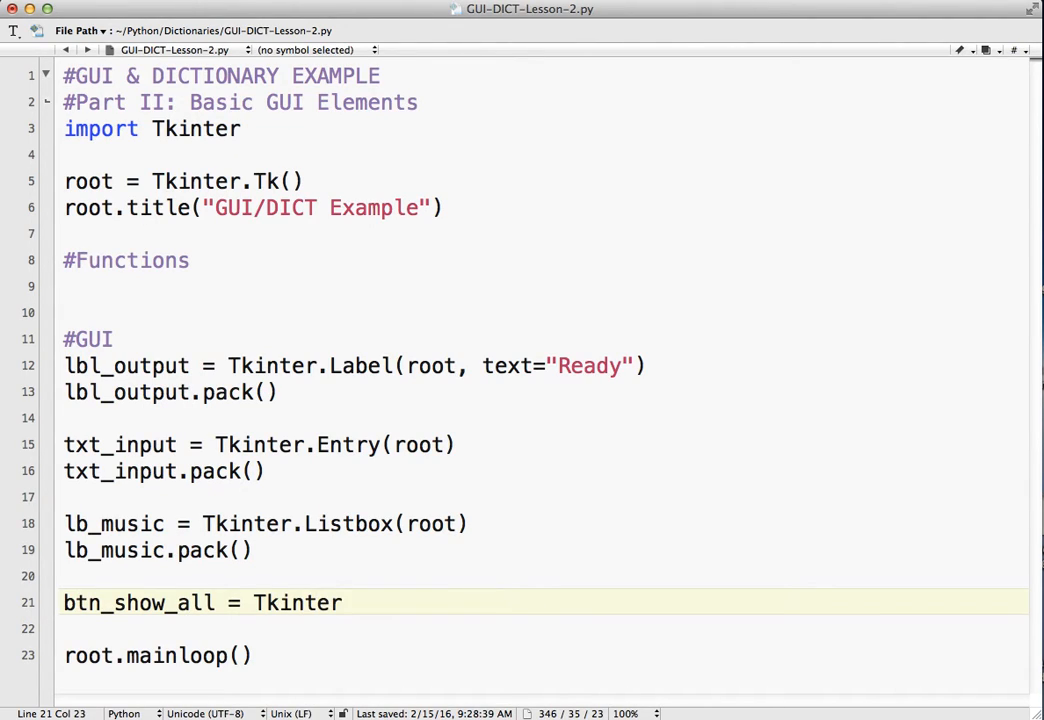
pyautogui.write('.Butt')
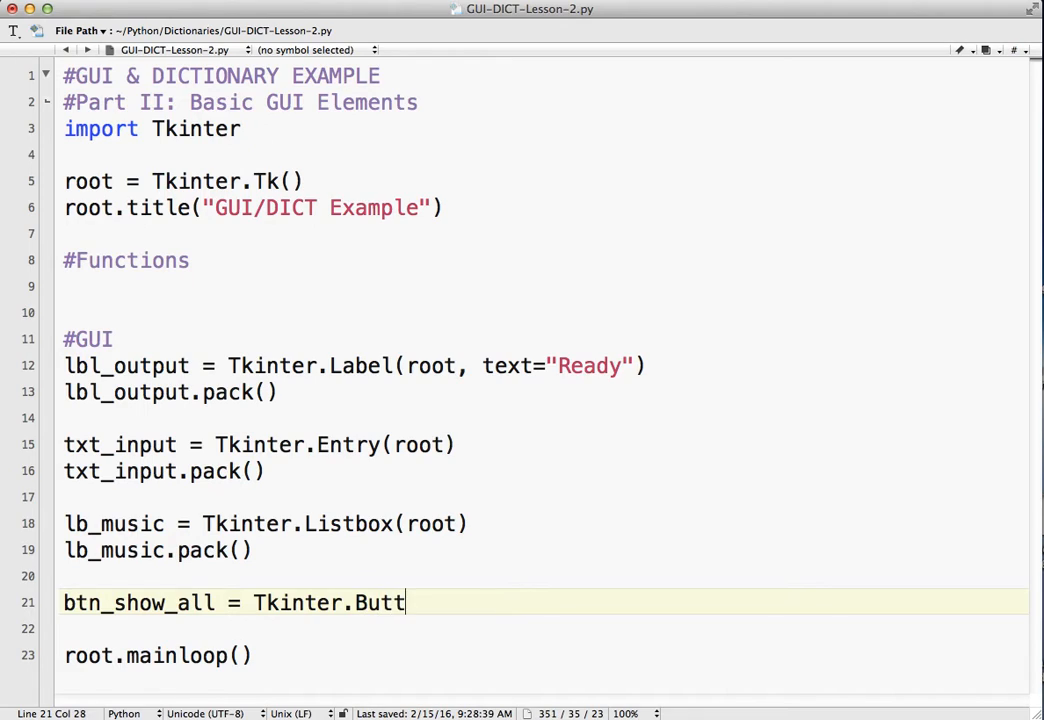
pyautogui.write('on(')
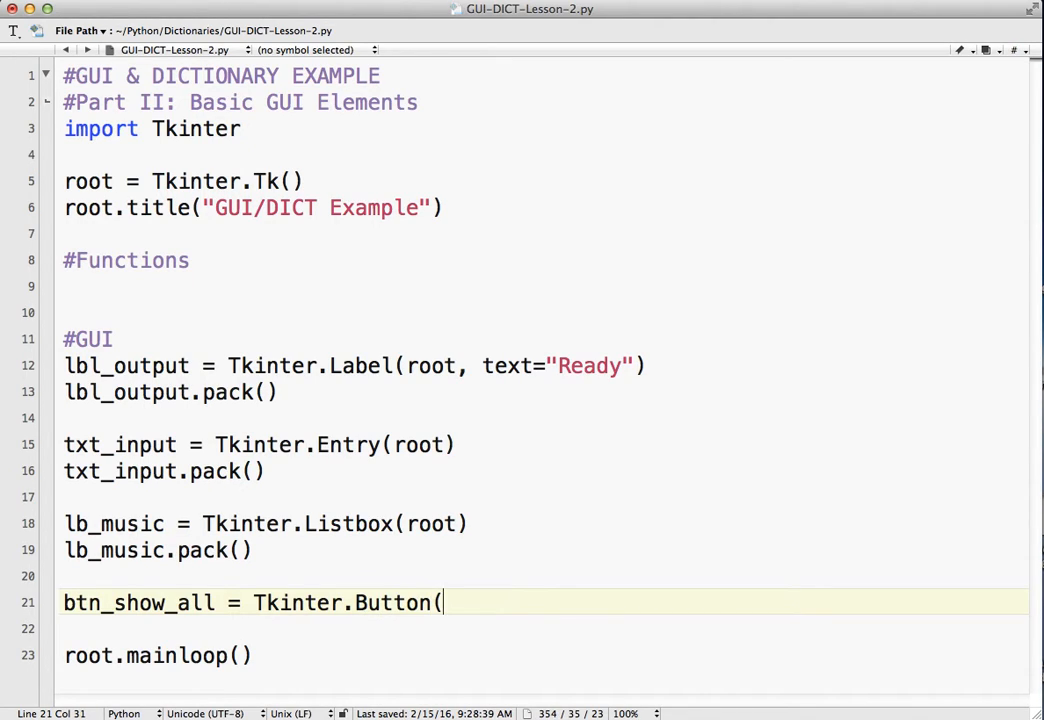
pyautogui.write('root, text')
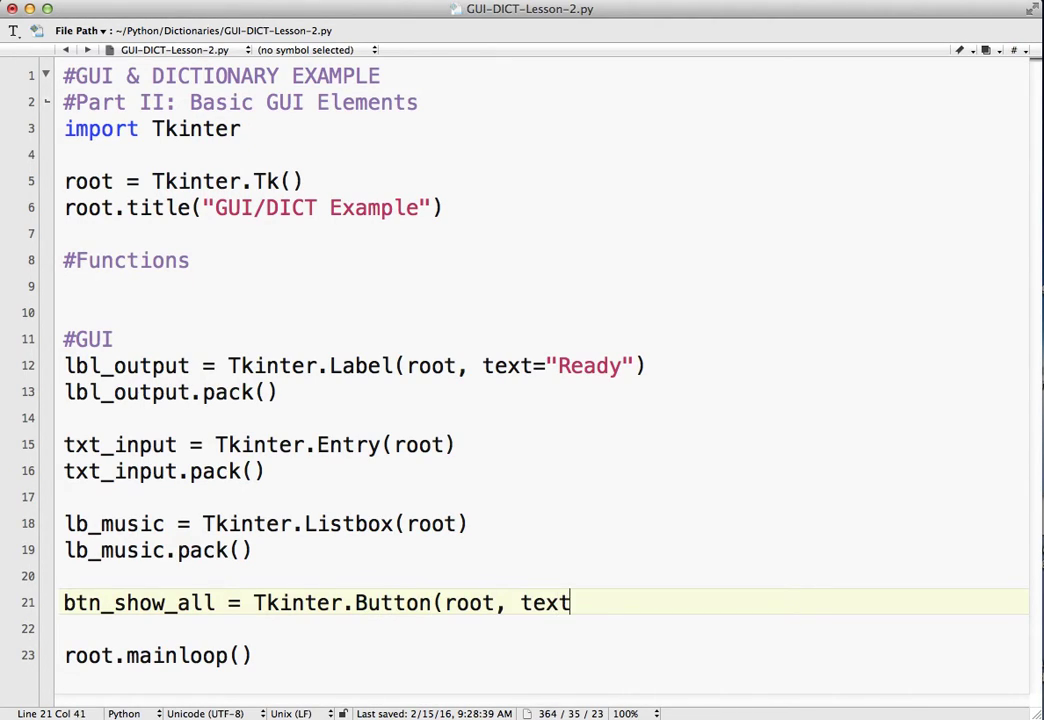
pyautogui.write('="Show All')
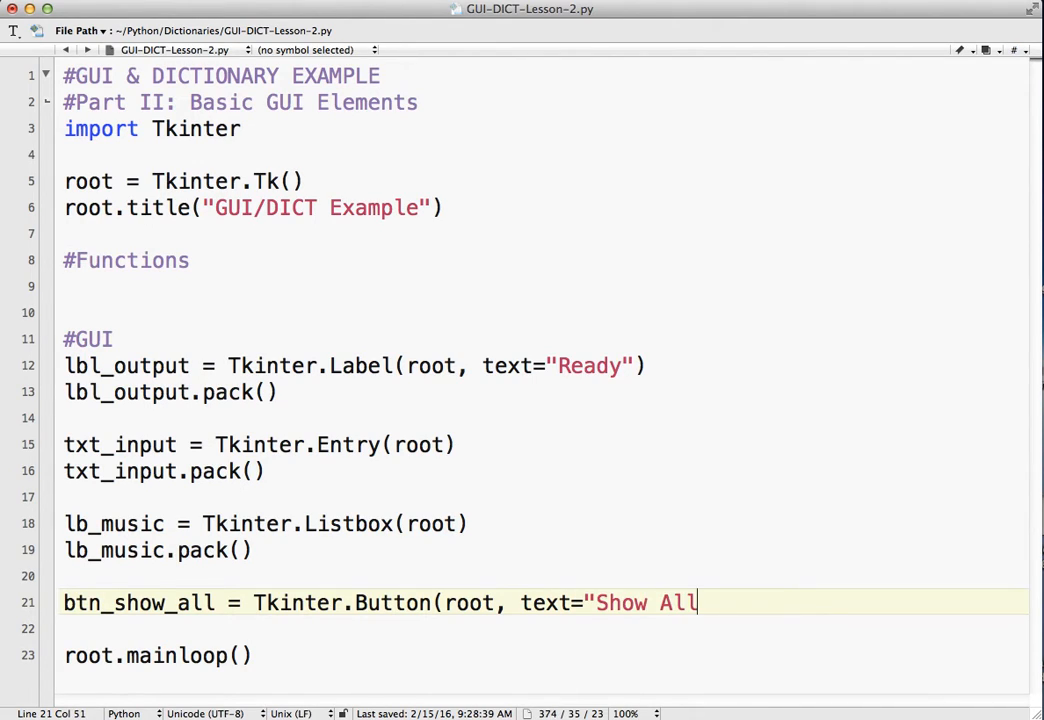
pyautogui.write('", co')
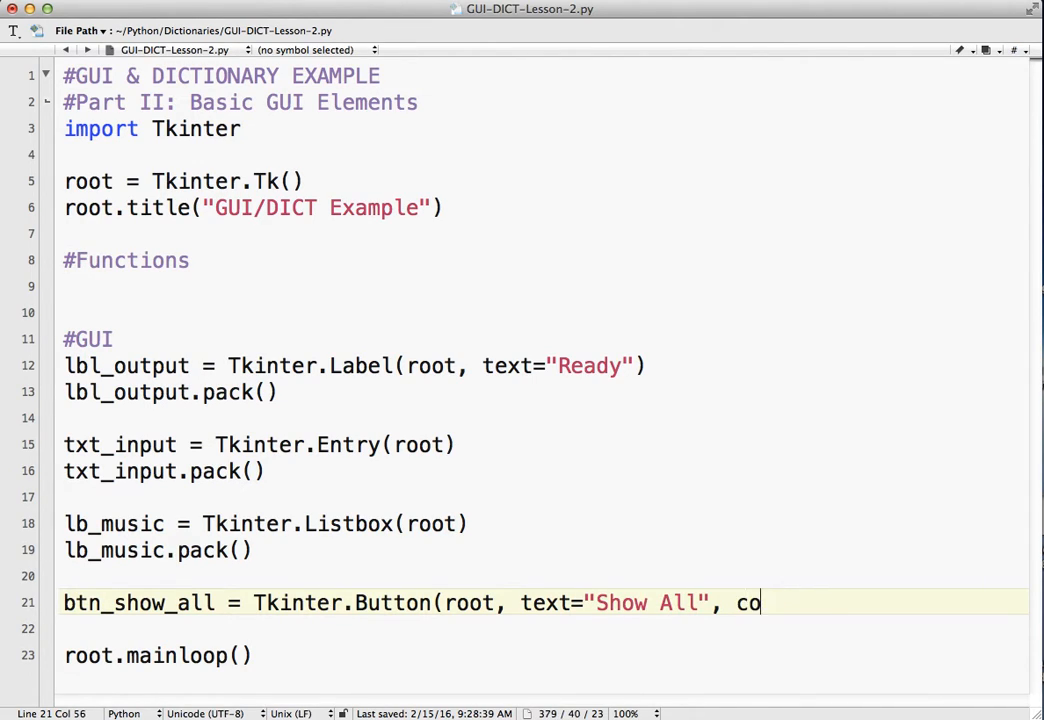
pyautogui.write('mmand')
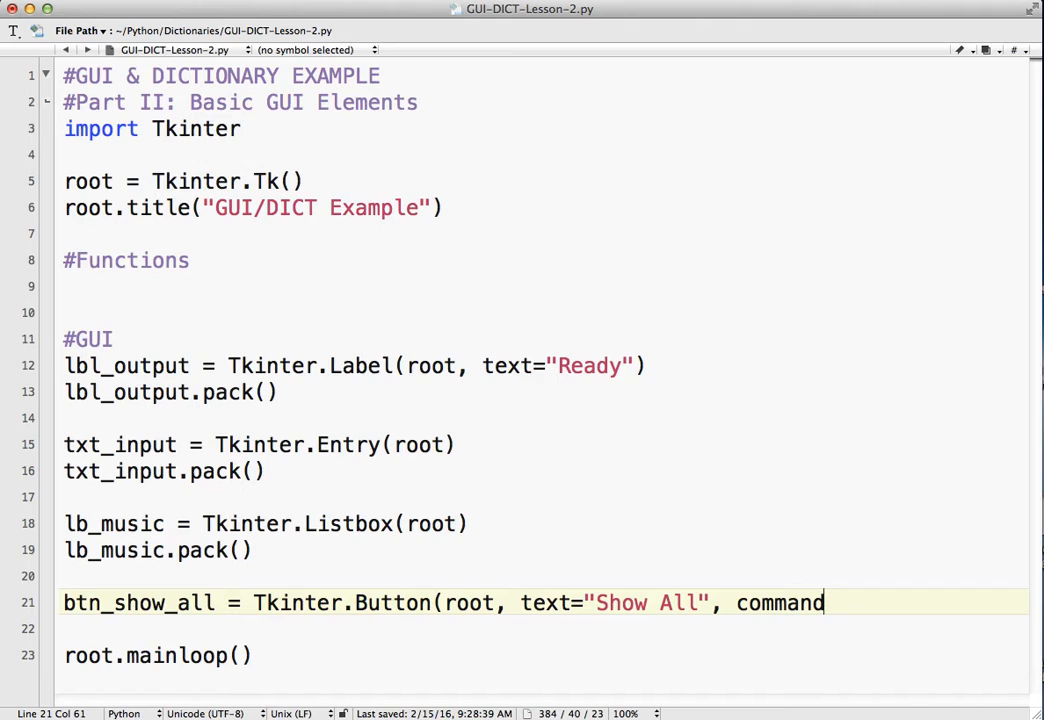
pyautogui.write('=')
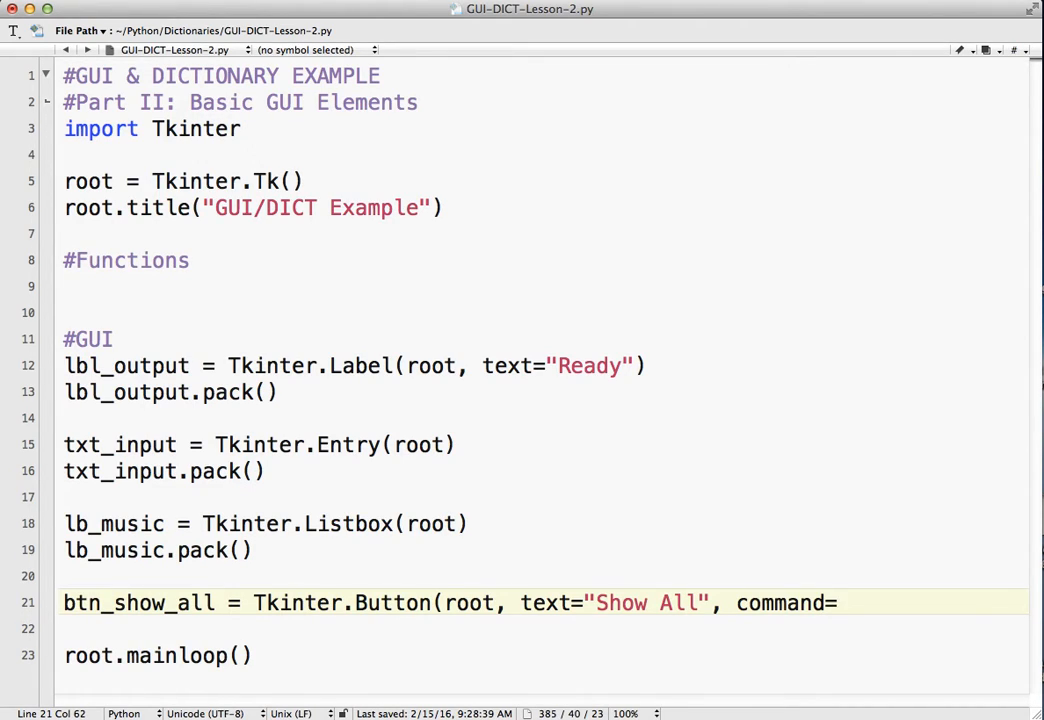
pyautogui.write('show_')
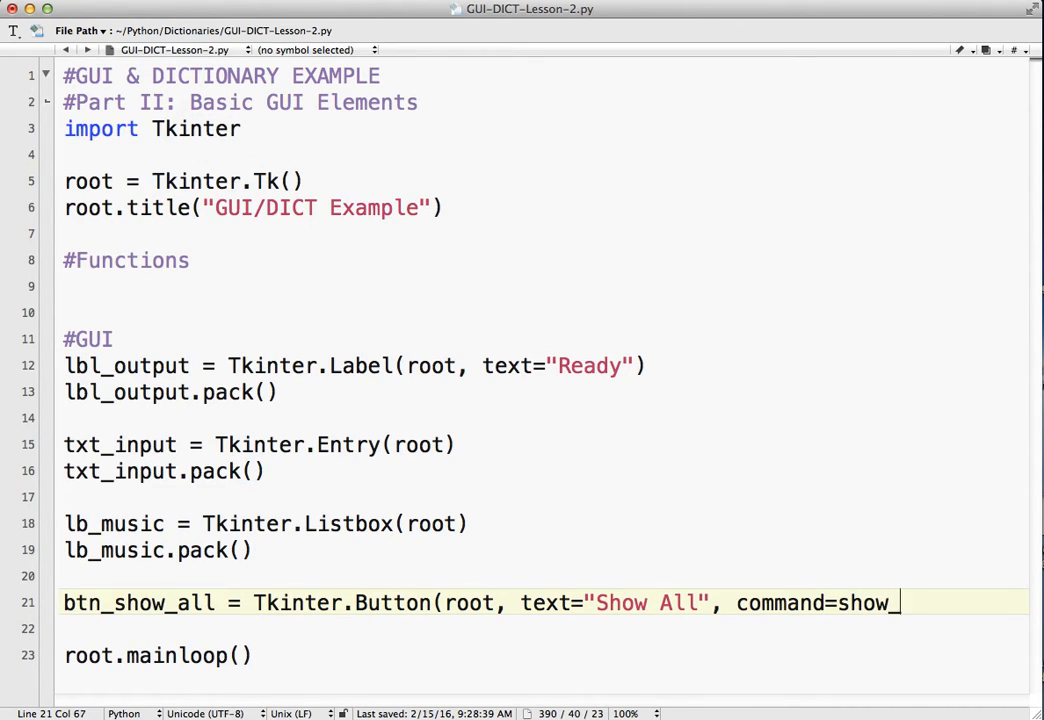
pyautogui.write('all)')
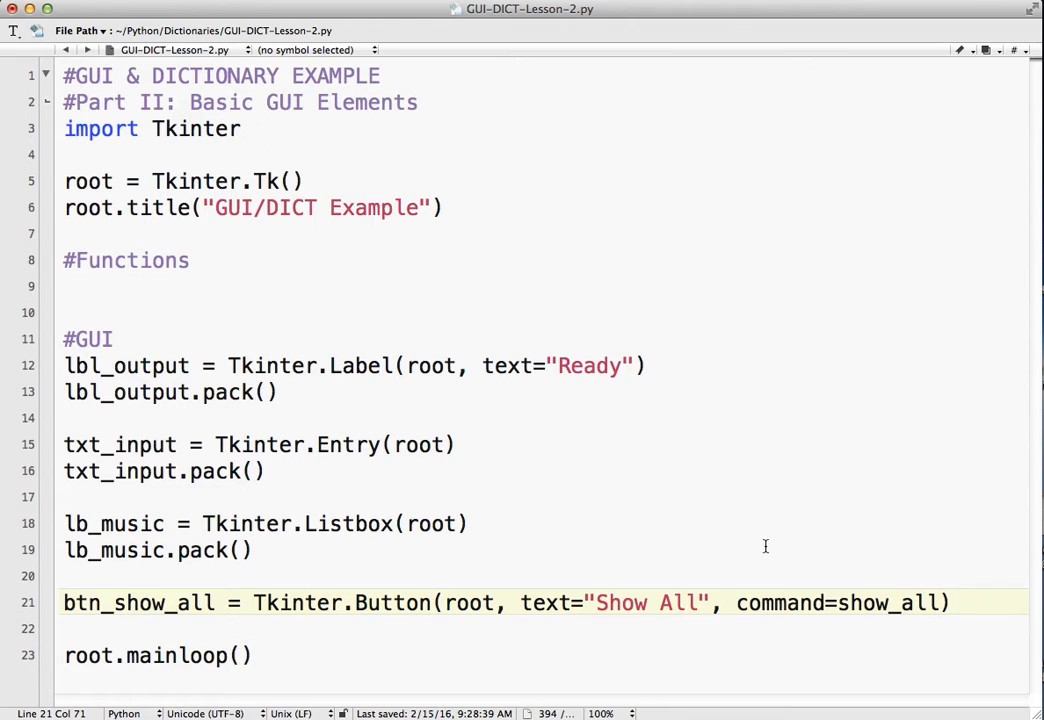
# Add btn_show_all.pack() on the next line
pyautogui.doubleClick(893, 602)
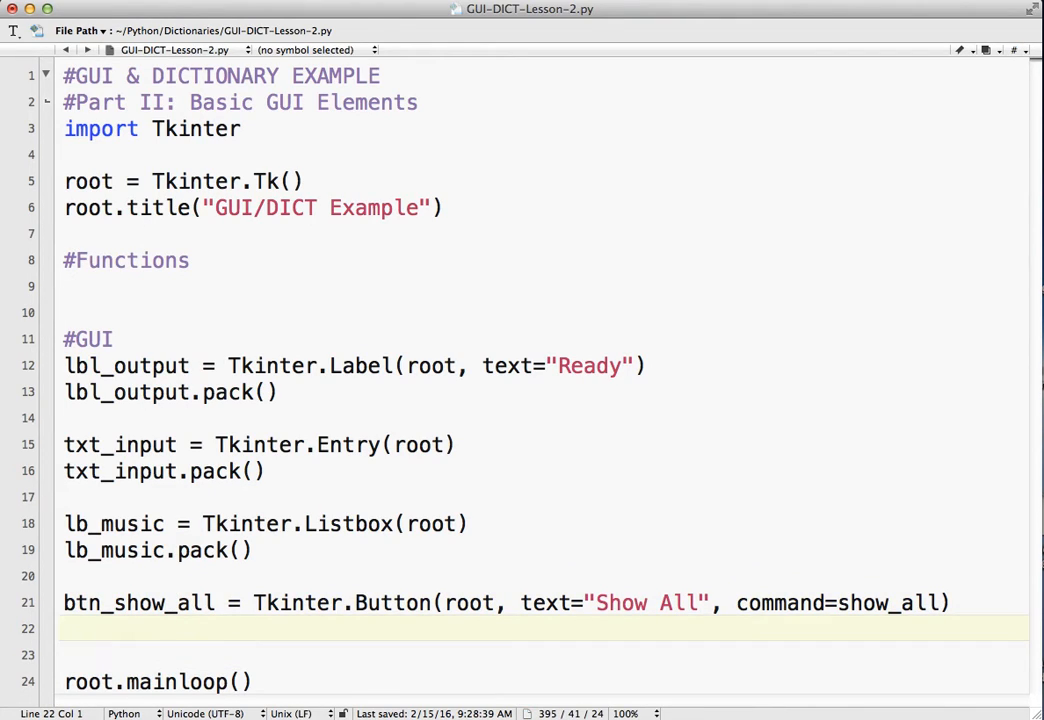
pyautogui.write('btn_')
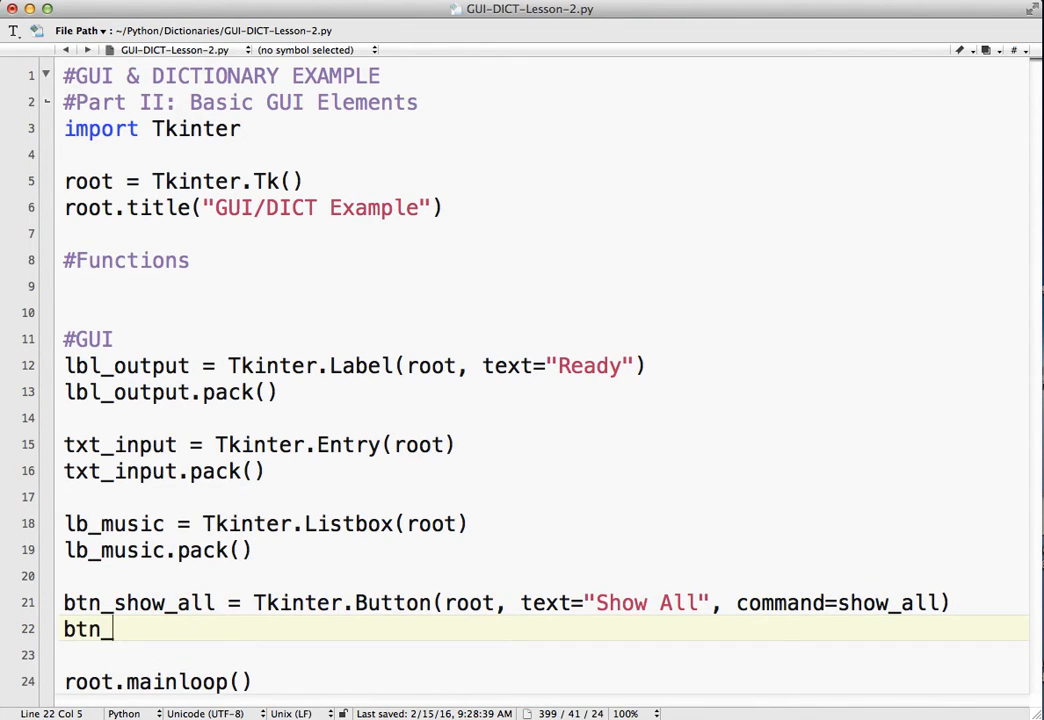
pyautogui.write('show_all')
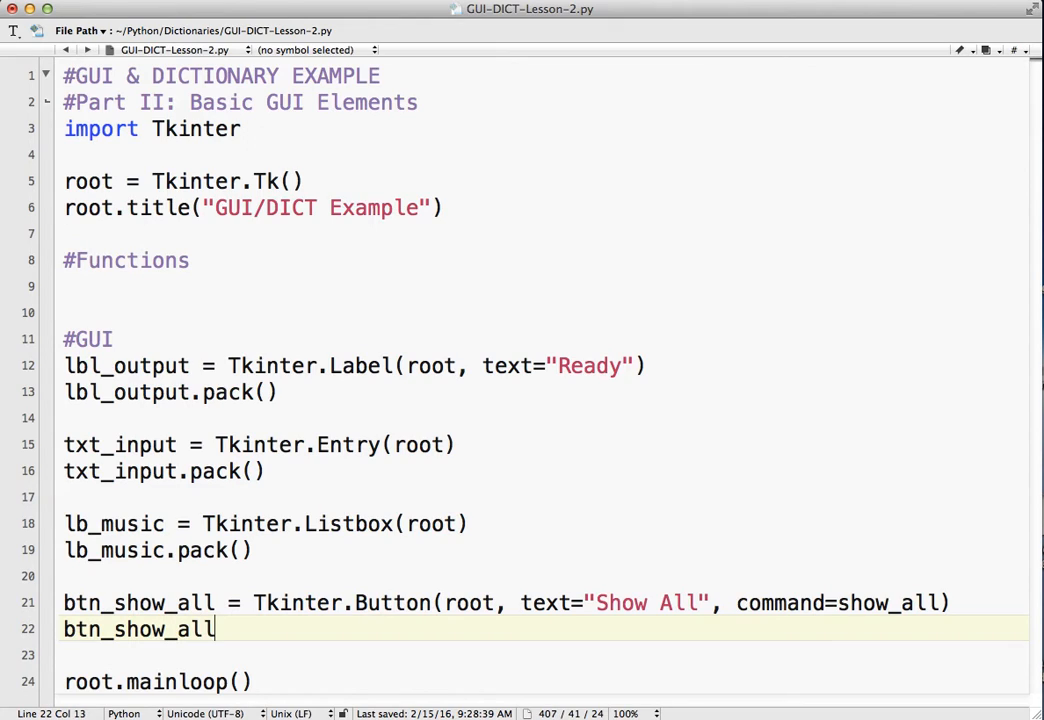
pyautogui.write('.pack()')
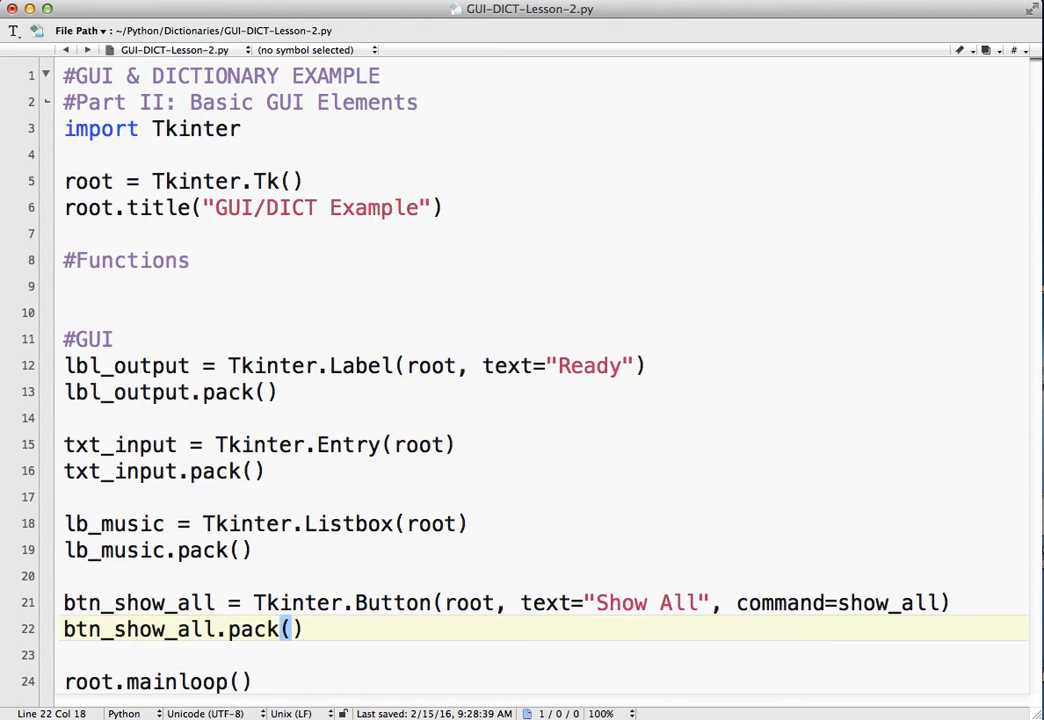
# Under #Functions, write def show_all(): with an indented pass body
pyautogui.click(70, 287)
pyautogui.write('def show')
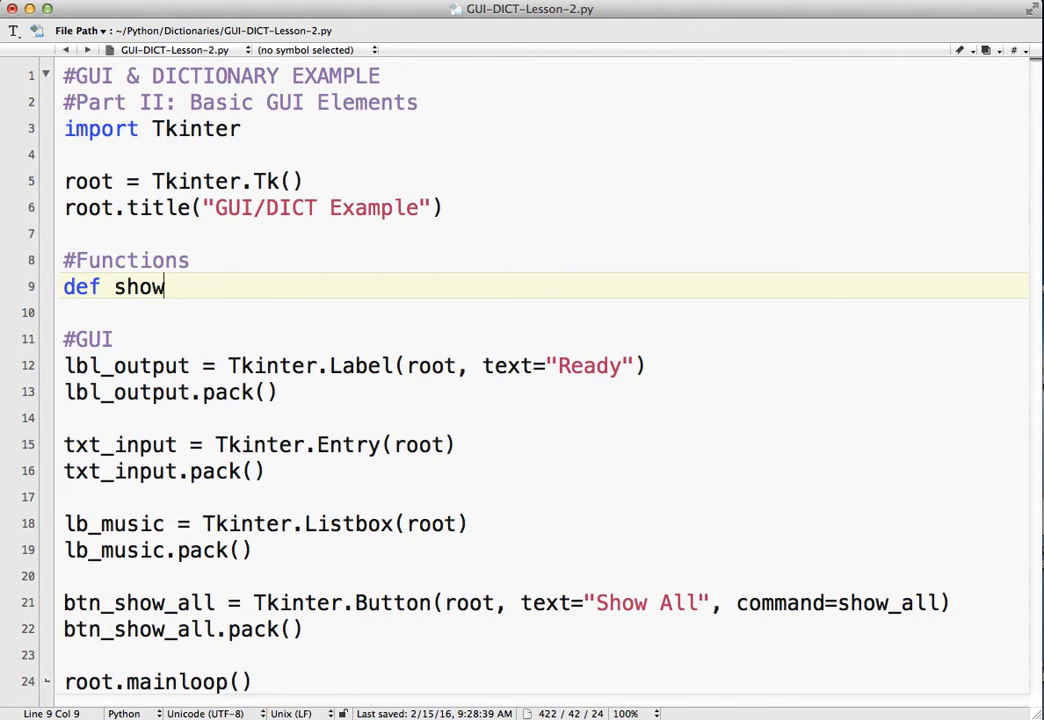
pyautogui.write('_all():')
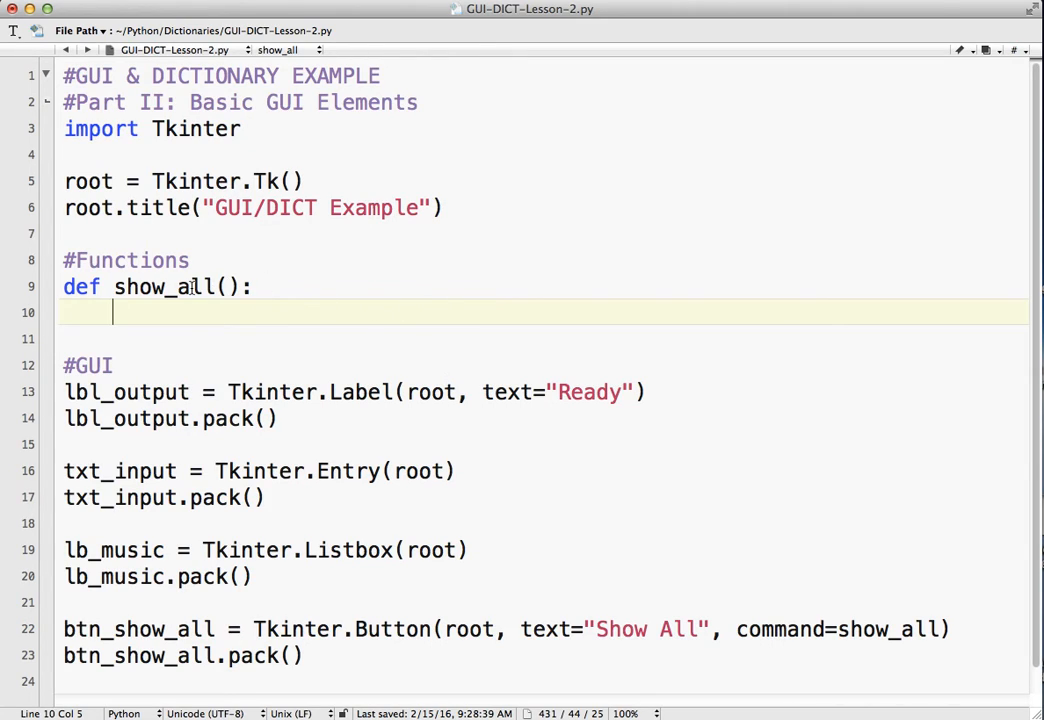
pyautogui.write('pass')
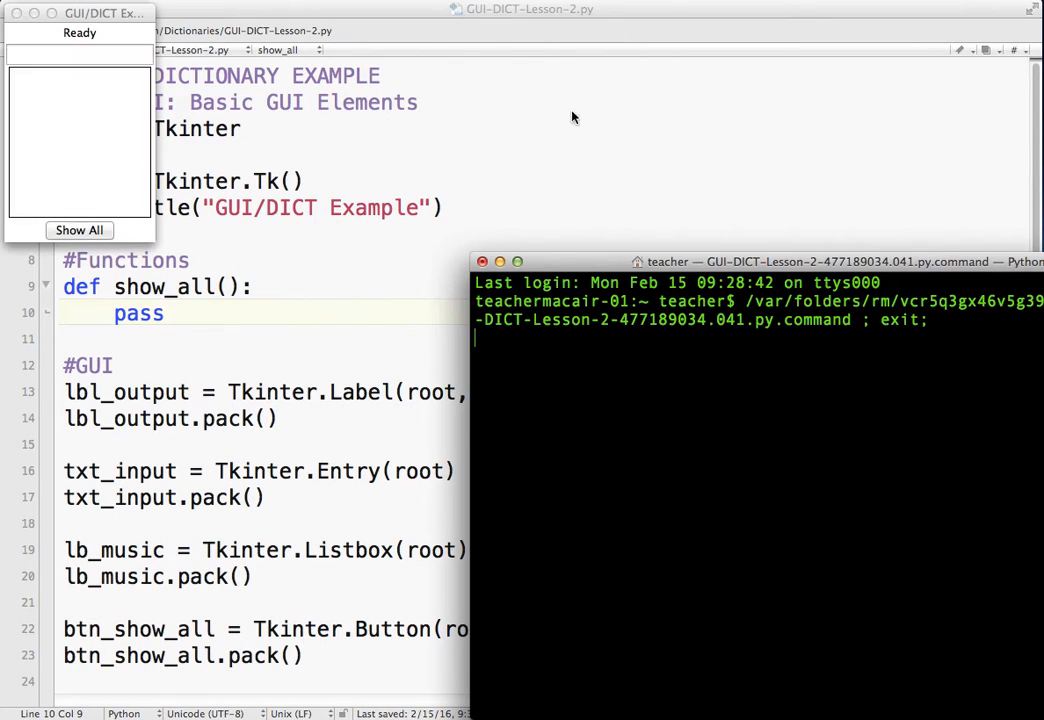
# Move the GUI/DICT Example window beside the code and click into its entry field
pyautogui.moveTo(78, 13); pyautogui.dragTo(580, 67)
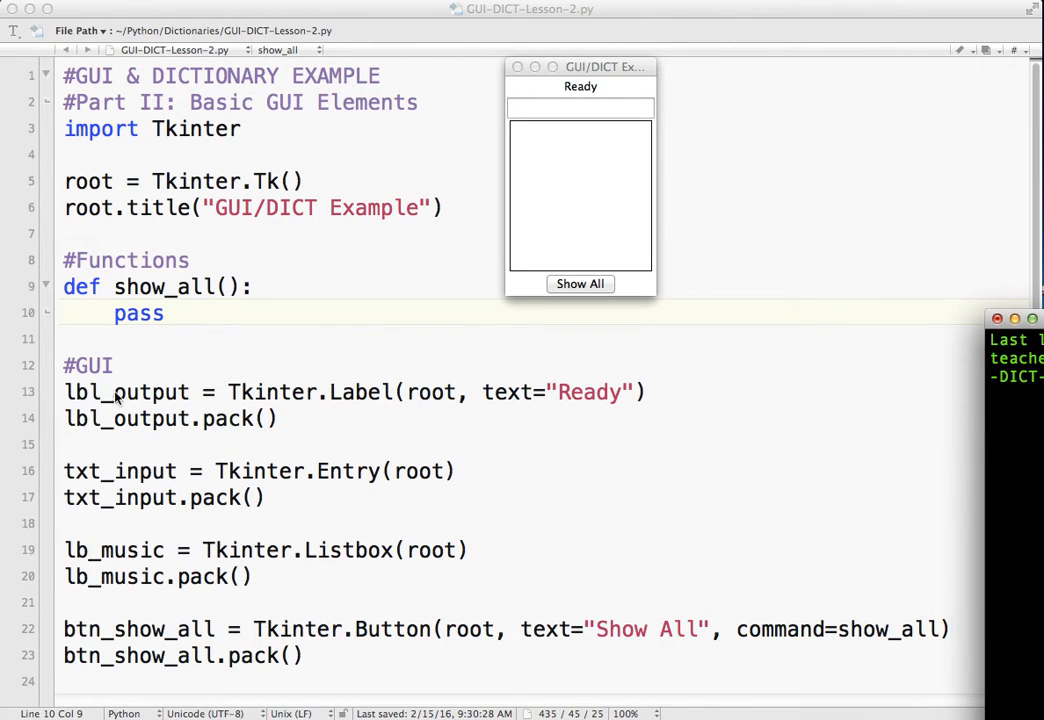
pyautogui.moveTo(567, 188)
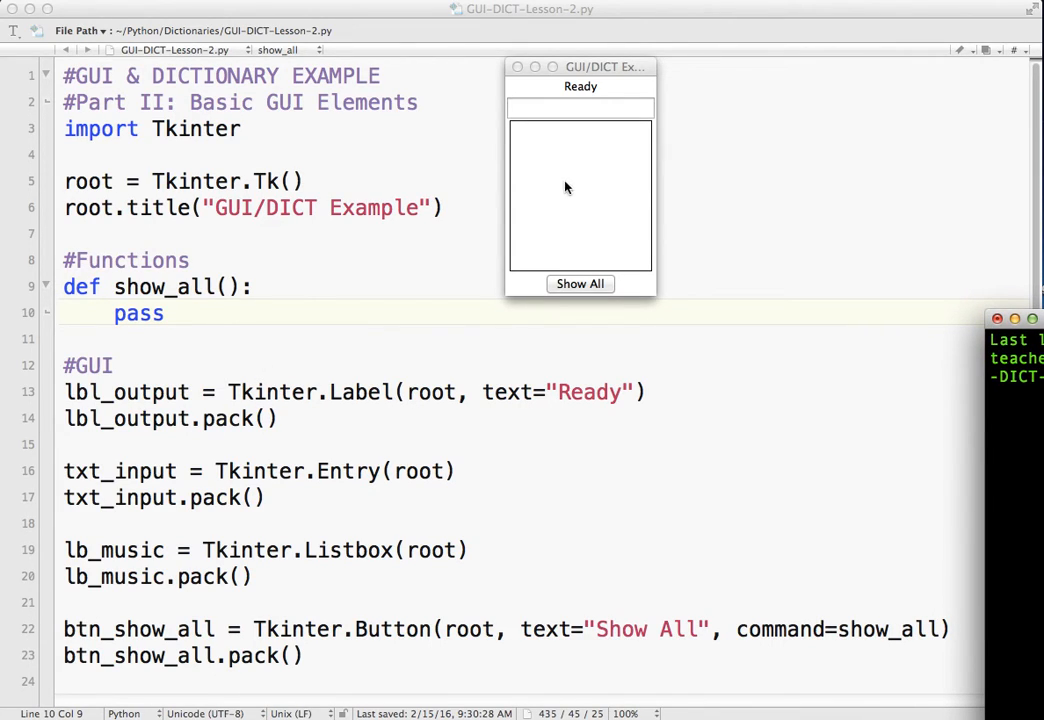
pyautogui.moveTo(590, 402)
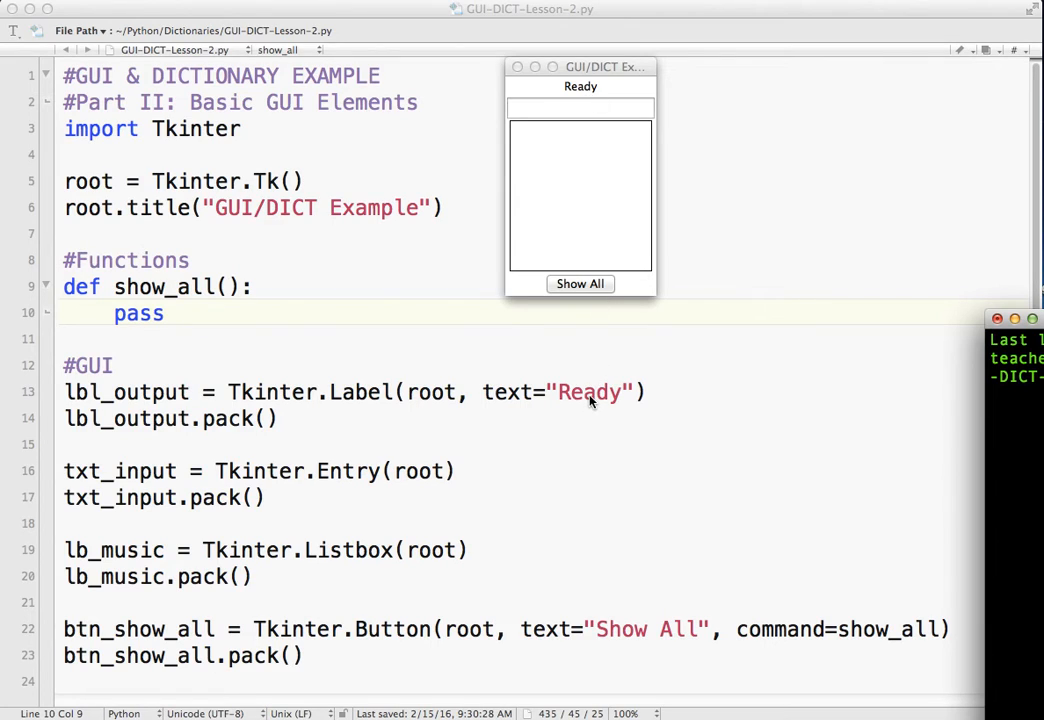
pyautogui.moveTo(471, 386)
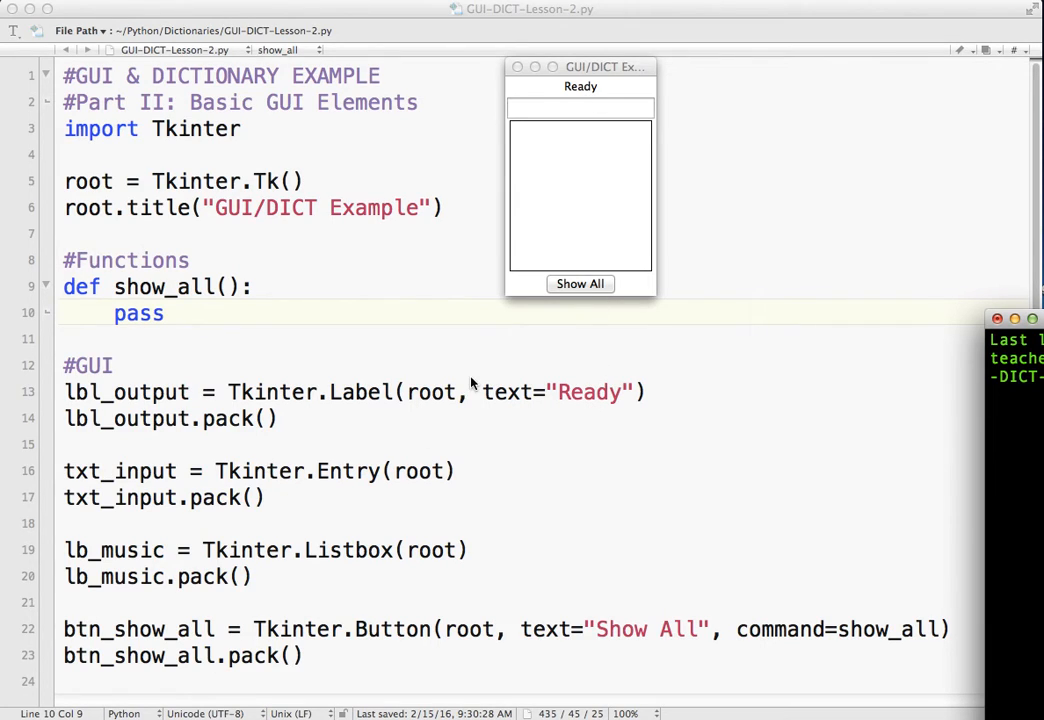
pyautogui.click(580, 108)
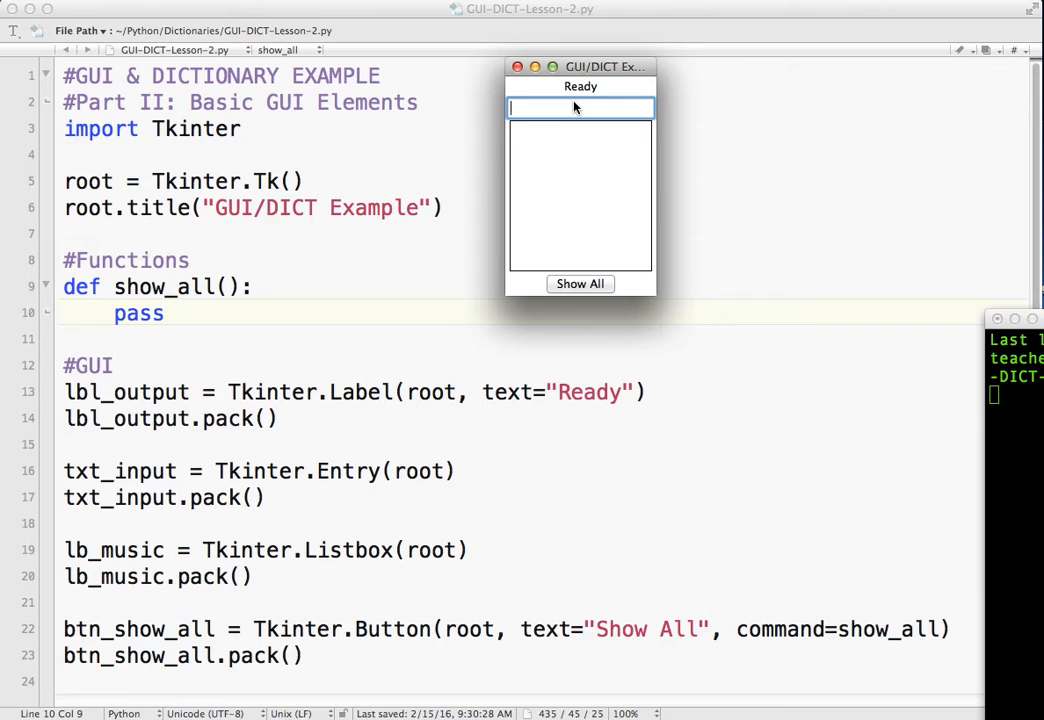
pyautogui.moveTo(538, 145)
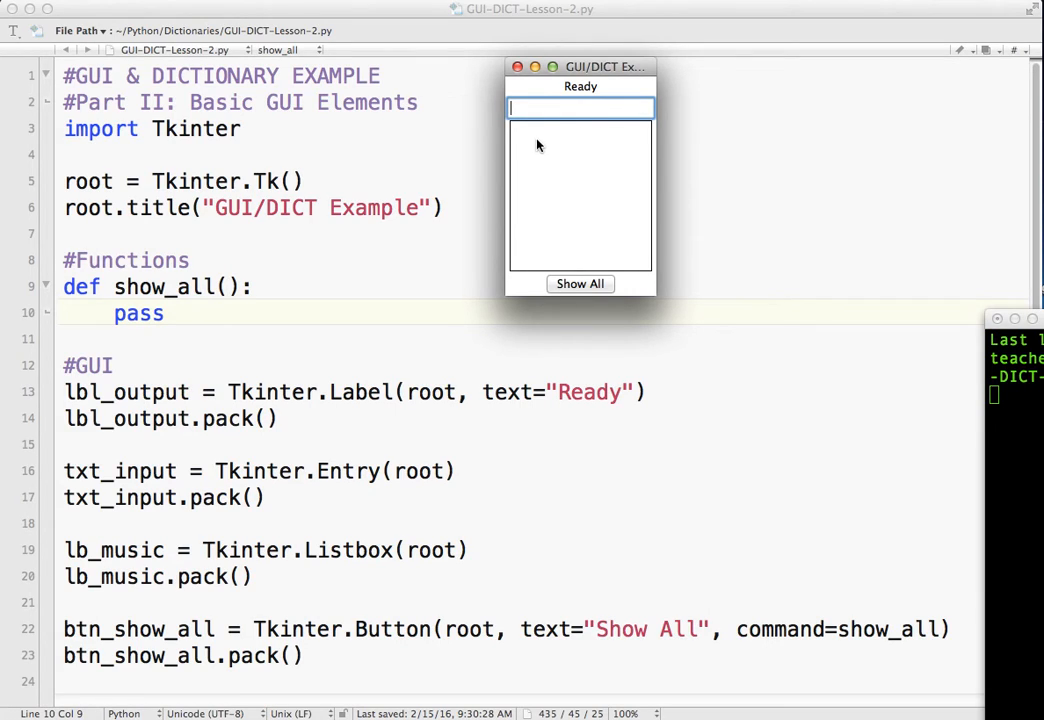
pyautogui.moveTo(548, 196)
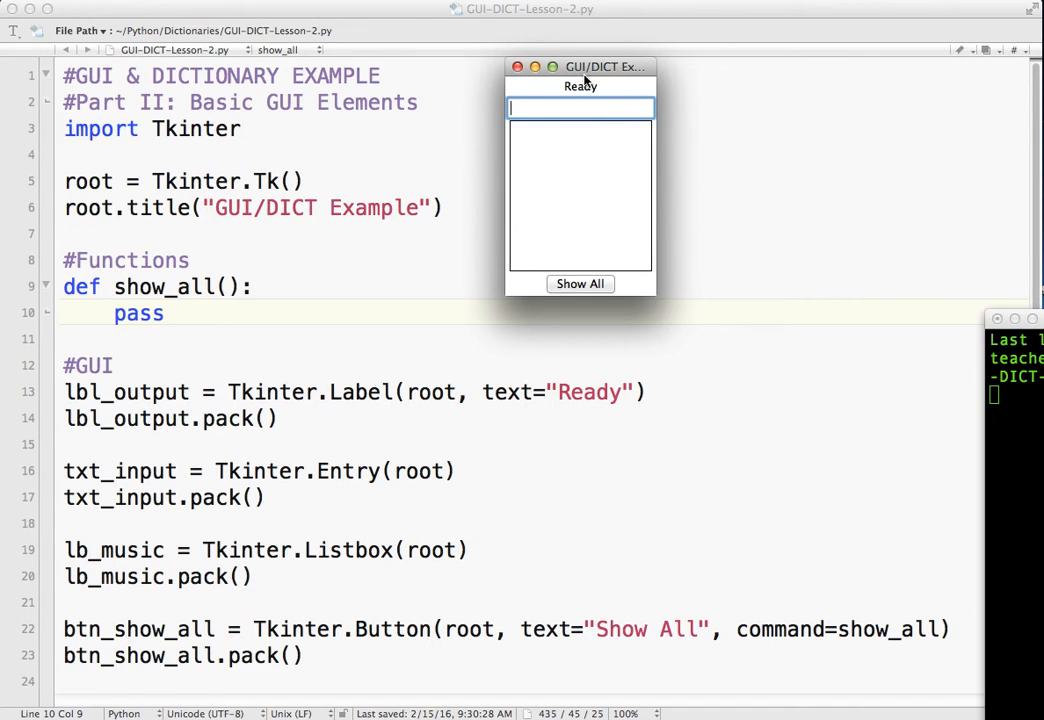
# Drag the GUI/DICT Example window further right, clear of the code
pyautogui.moveTo(580, 66); pyautogui.dragTo(751, 83)
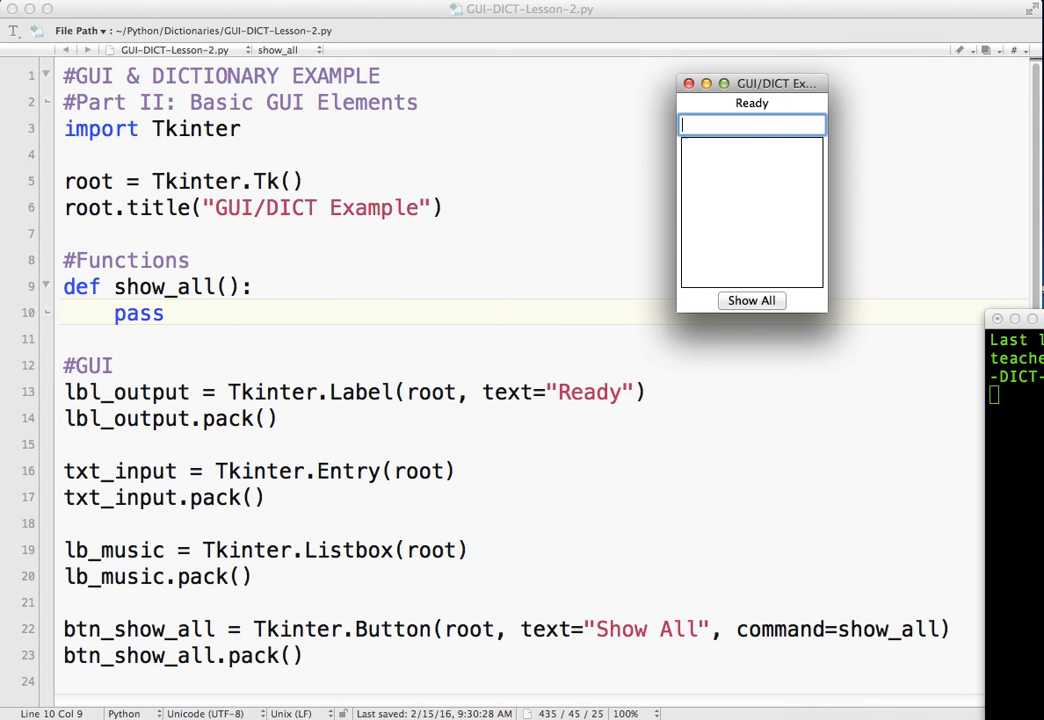
pyautogui.moveTo(1001, 318)
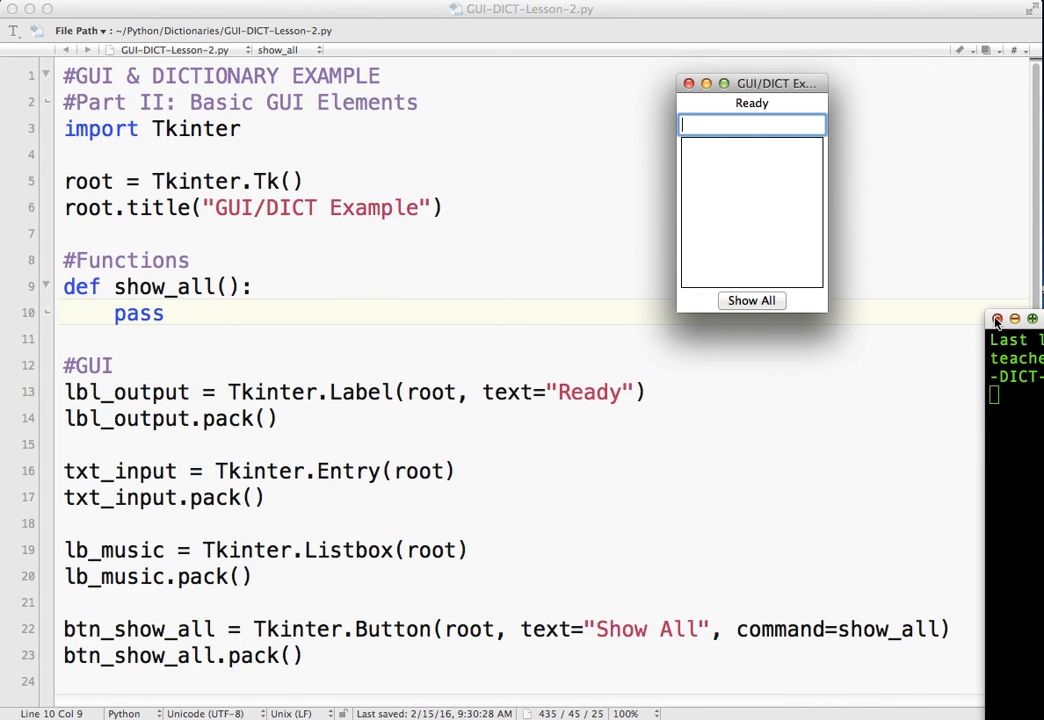